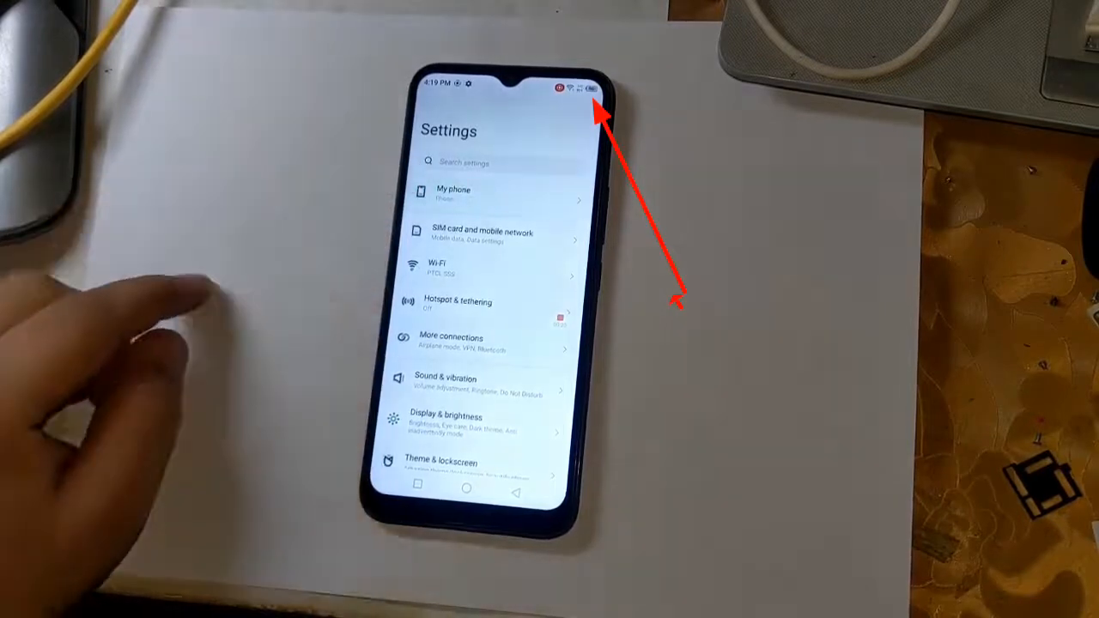
Open the My phone page and tap Build number repeatedly to unlock Developer options.
left_click(453, 195)
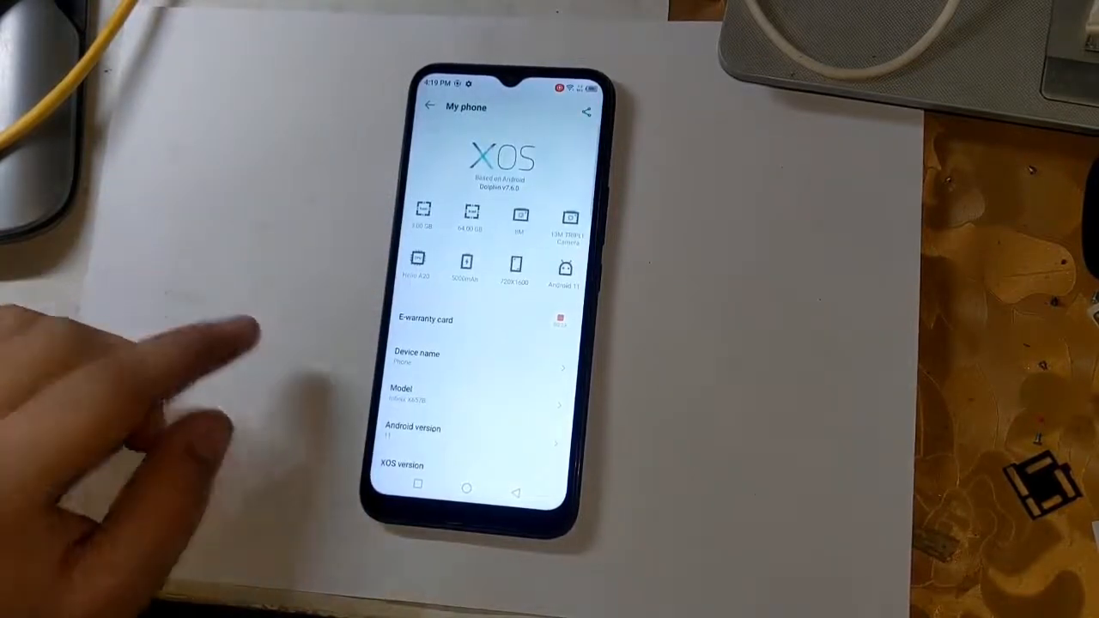
scroll("down", 3)
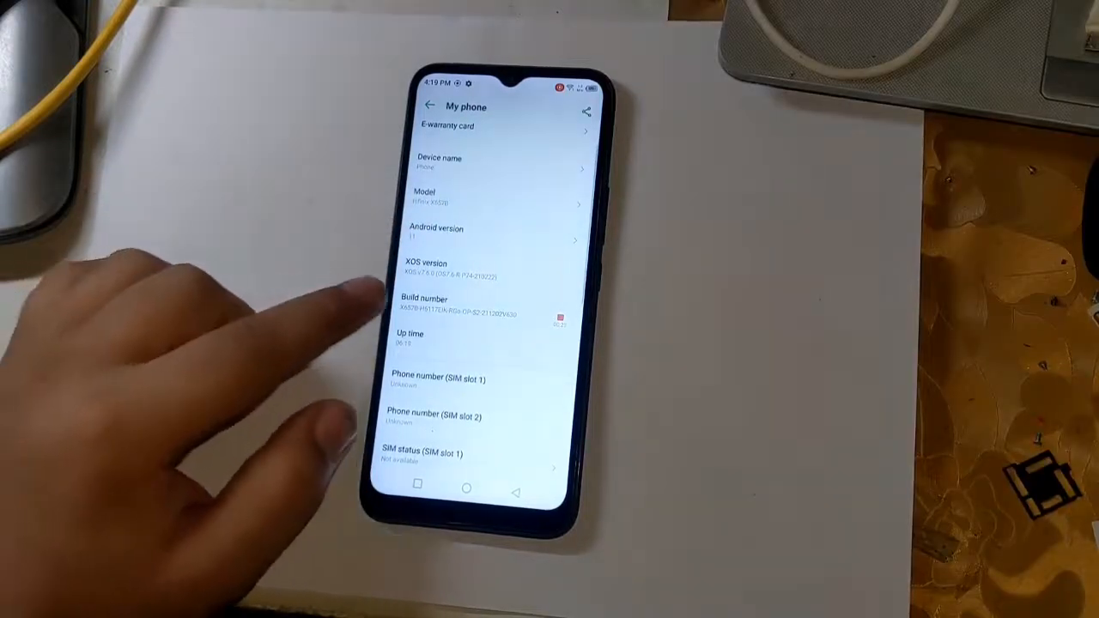
left_click(430, 309)
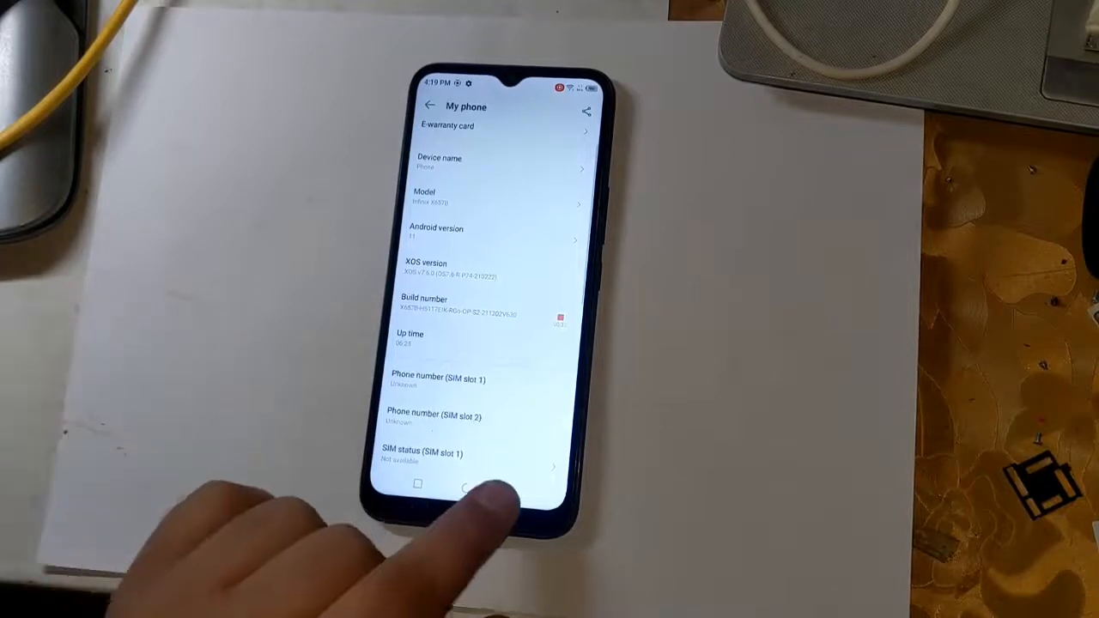
Open Developer options and turn on OEM unlocking, confirming Enable.
left_click(428, 107)
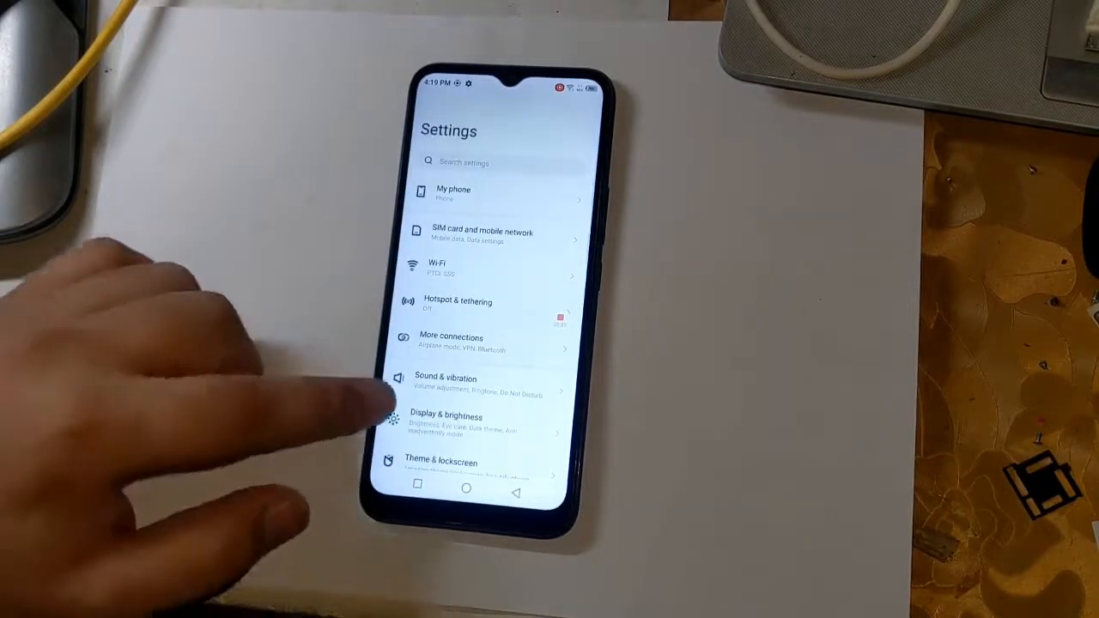
scroll("down", 3)
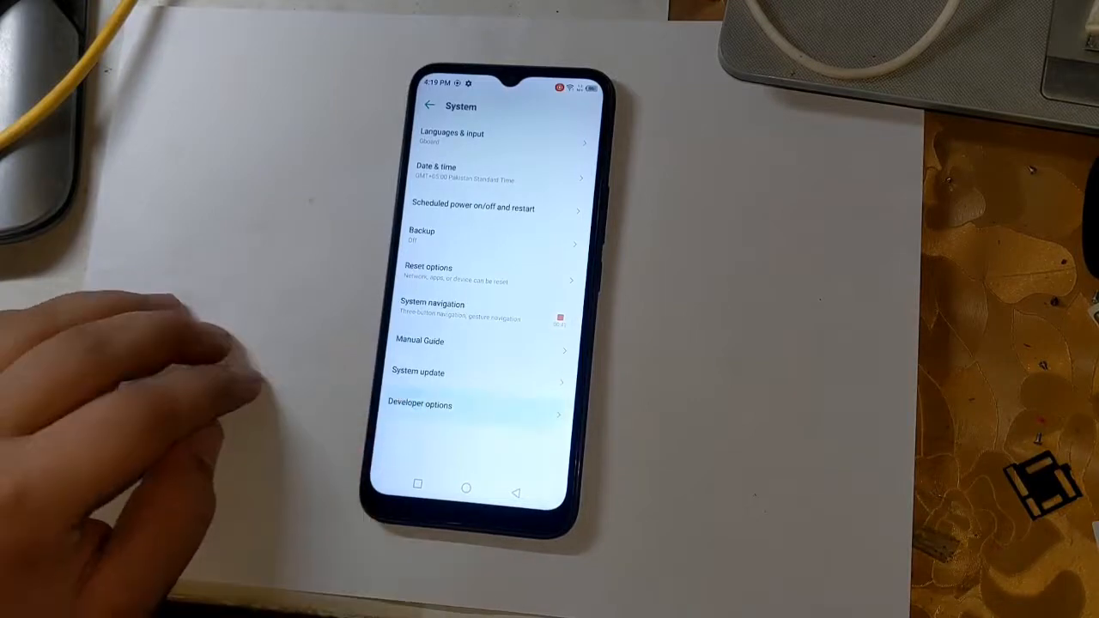
left_click(420, 404)
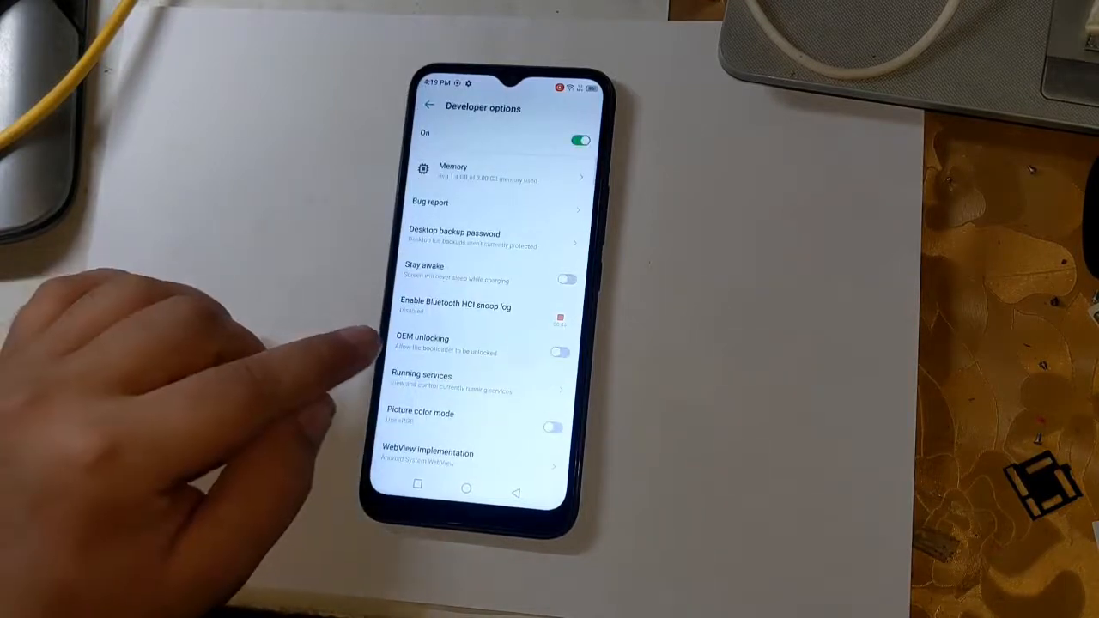
left_click(557, 352)
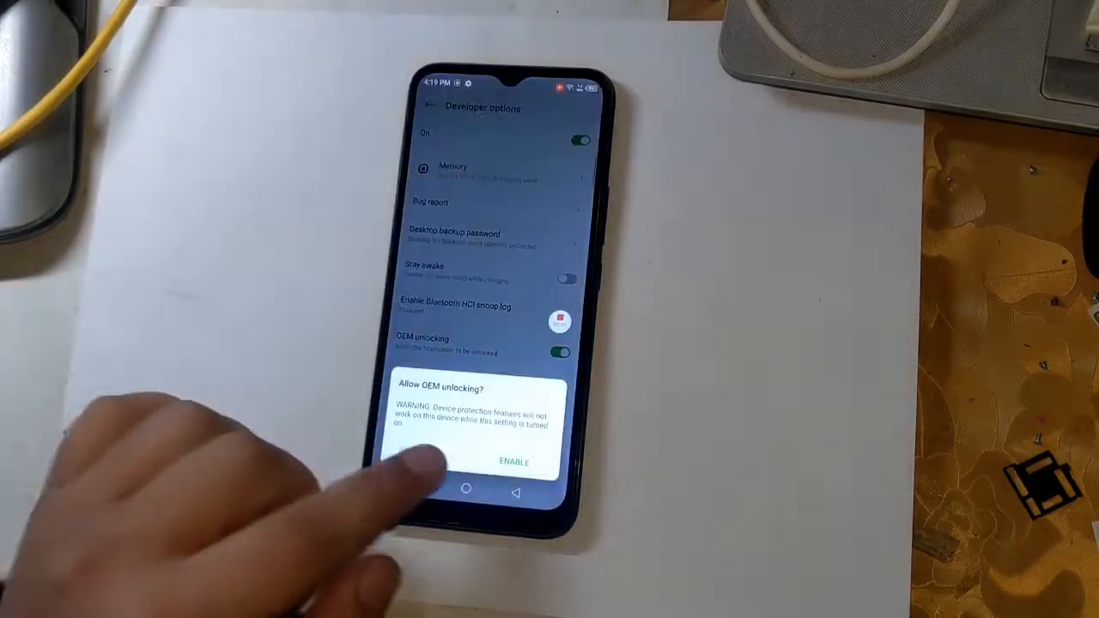
left_click(513, 462)
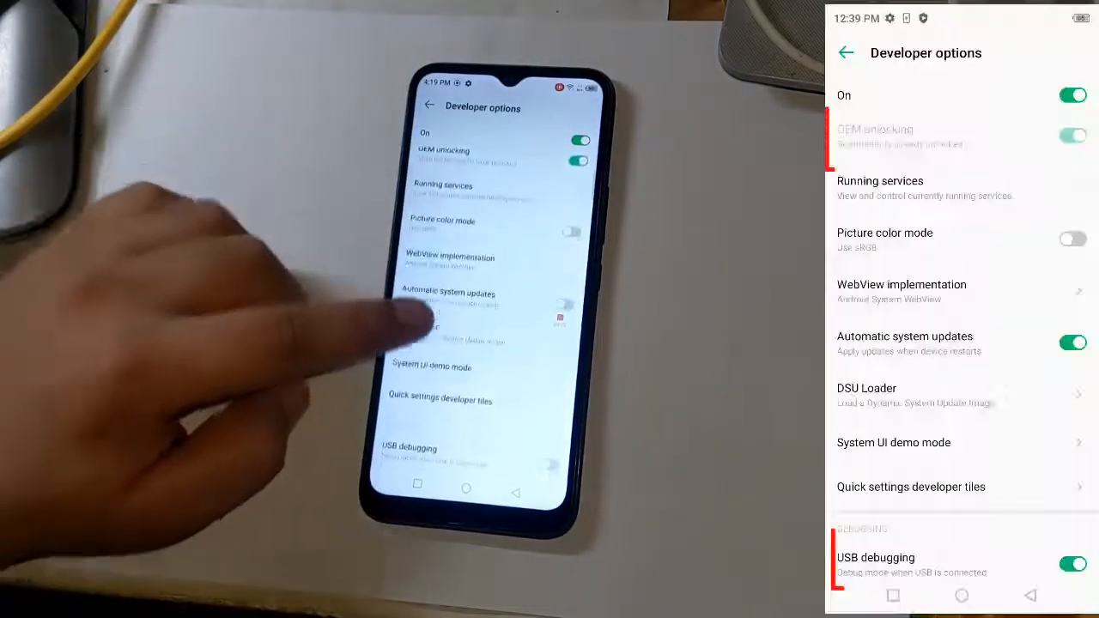
Turn on USB debugging in Developer options.
scroll("down", 3)
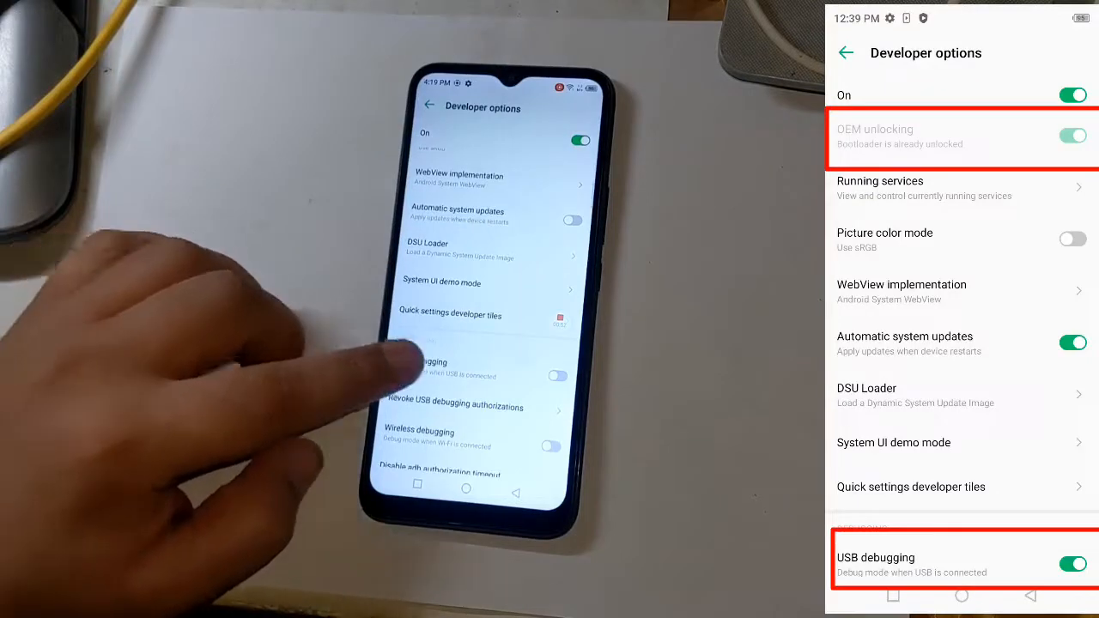
left_click(556, 376)
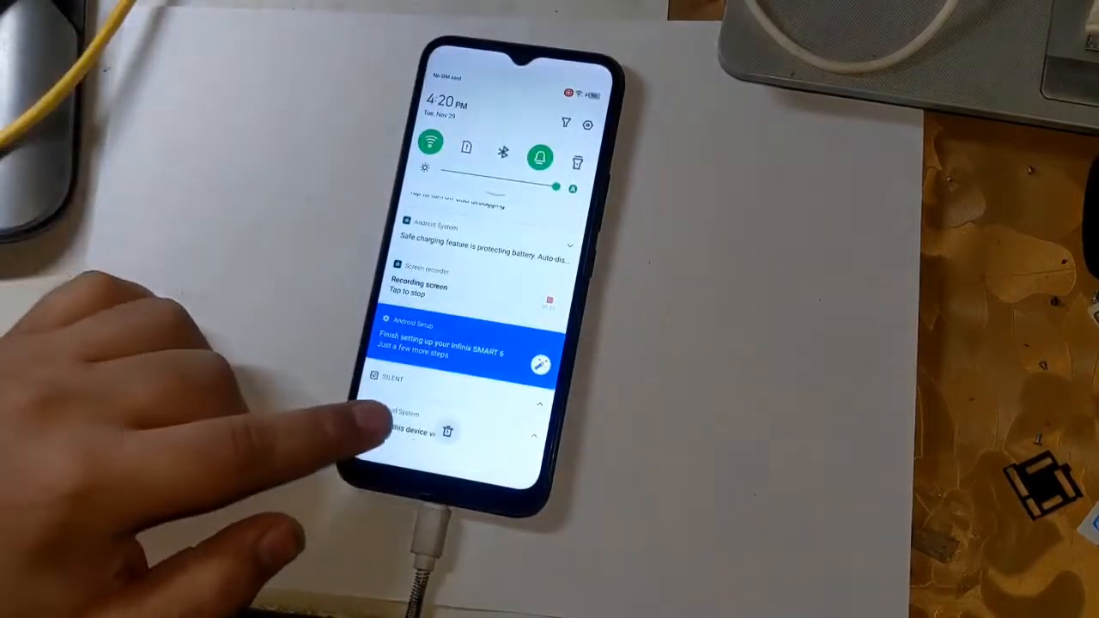
Set USB to file transfer, open Root Files and copy the files to the phone.
left_click(429, 431)
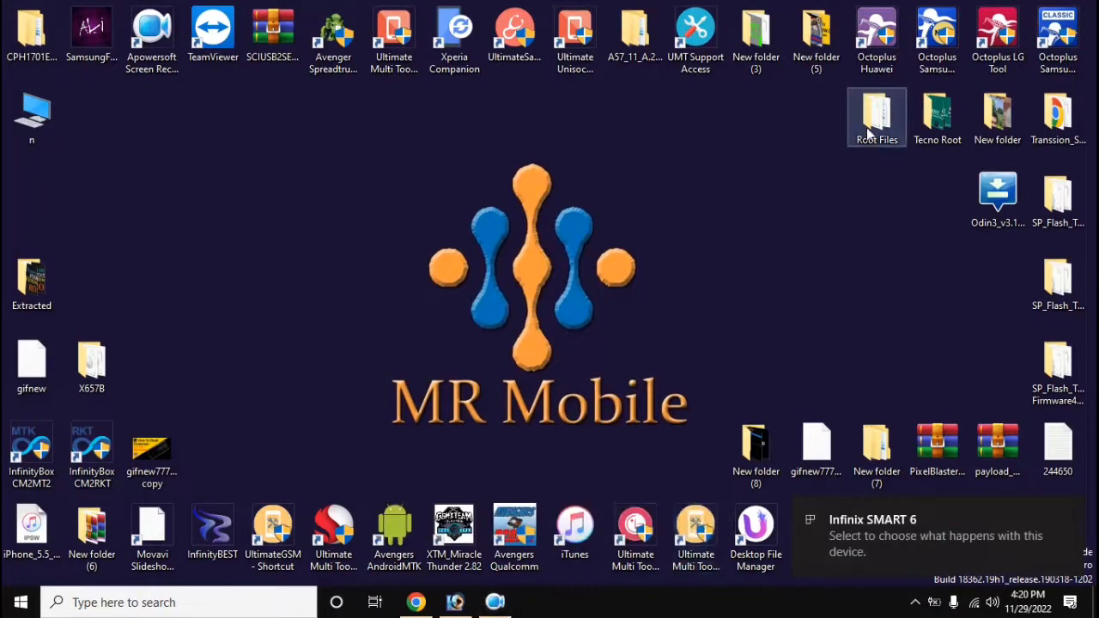
double_click(876, 118)
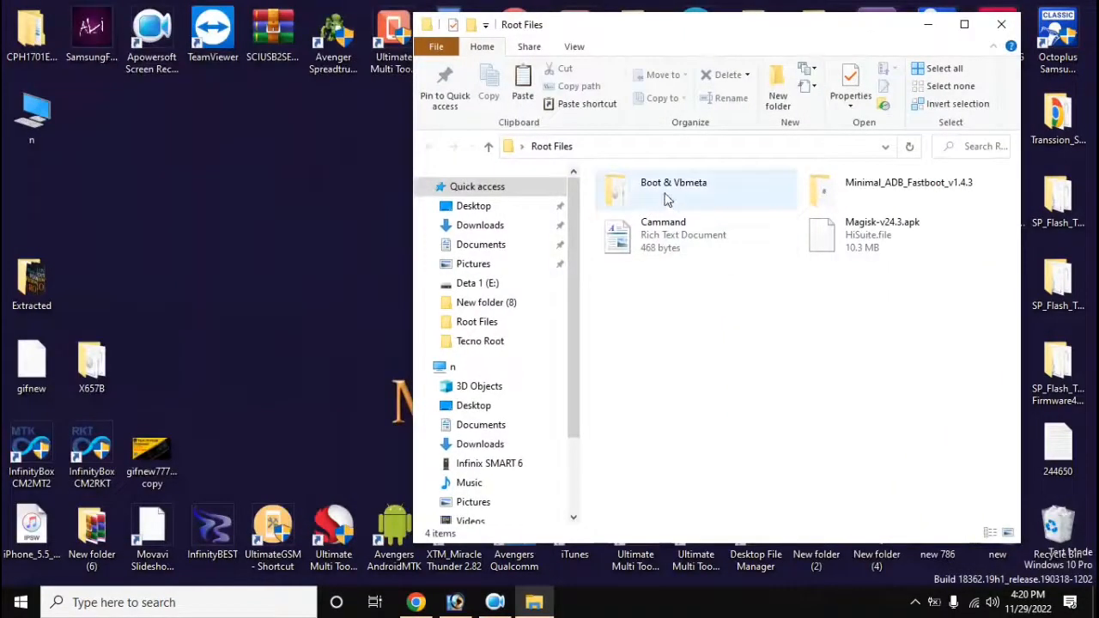
right_click(674, 189)
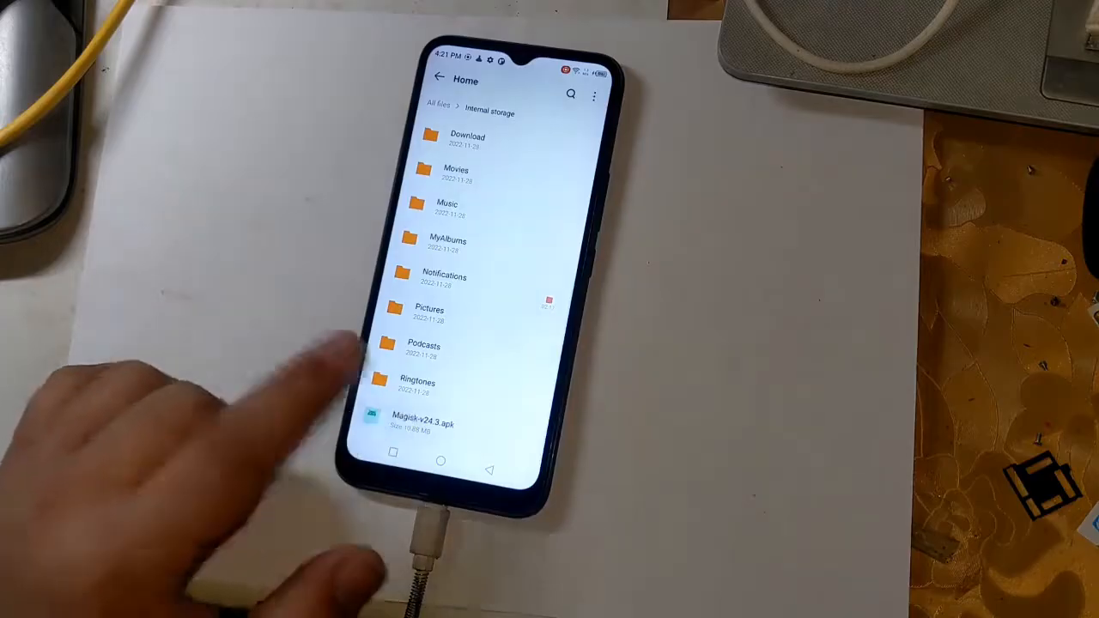
Install Magisk-v24.3.apk from File Manager, allowing installs from this source.
left_click(437, 420)
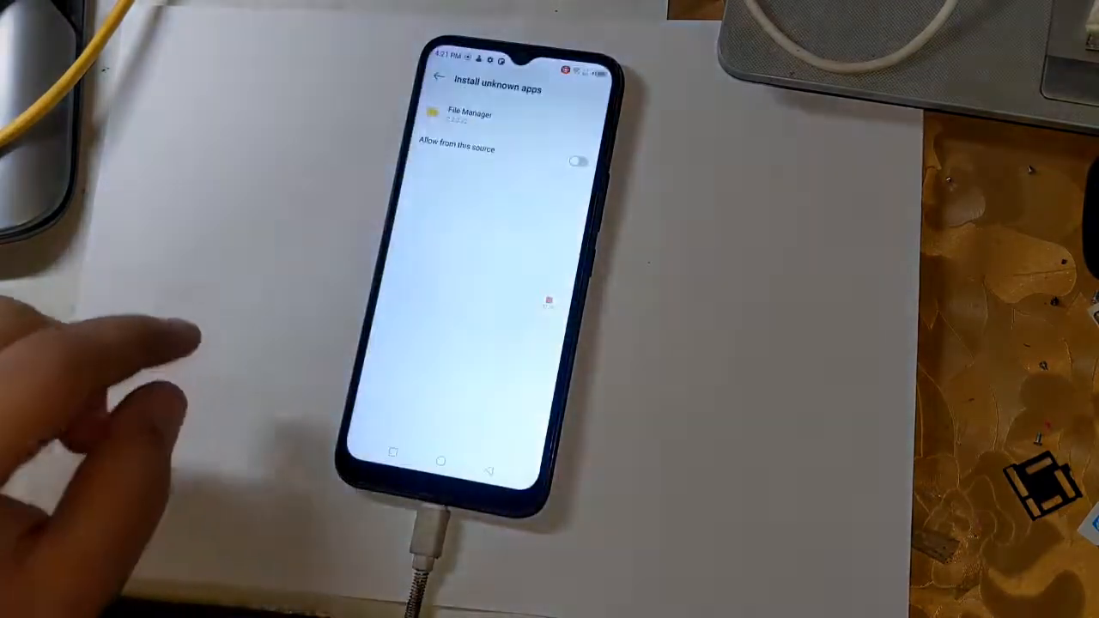
left_click(577, 162)
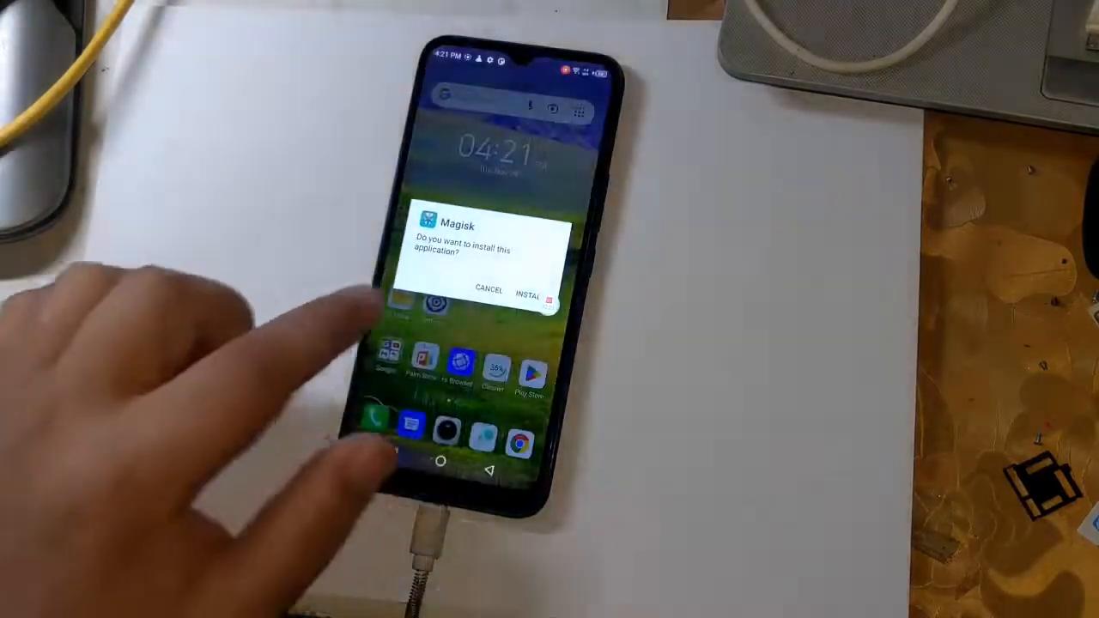
left_click(530, 289)
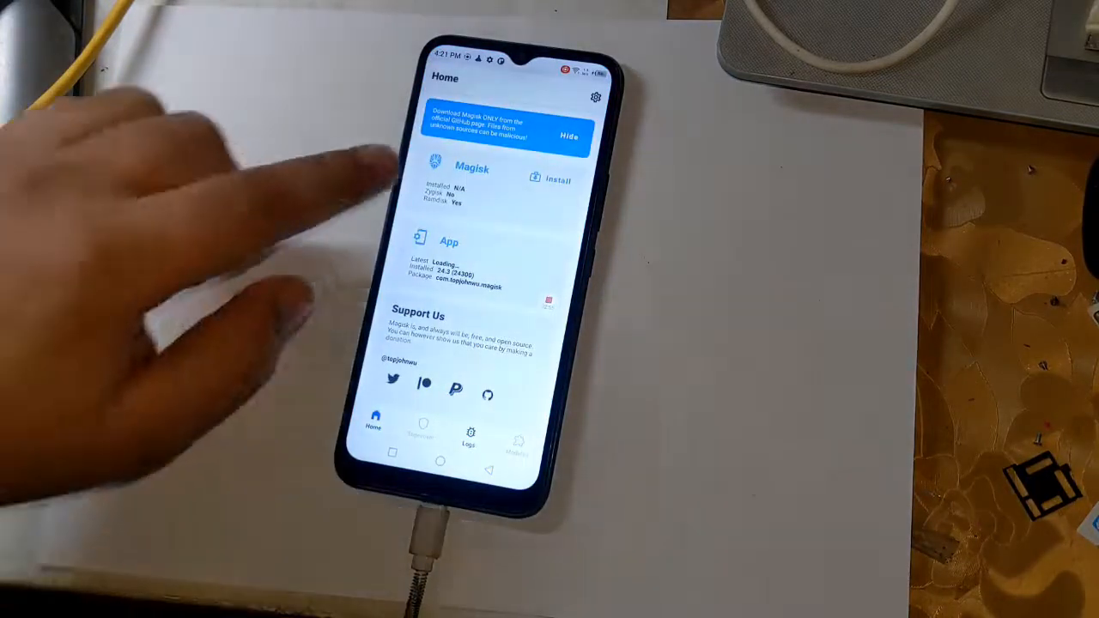
Start the Magisk install with Patch vbmeta in boot image checked.
left_click(552, 178)
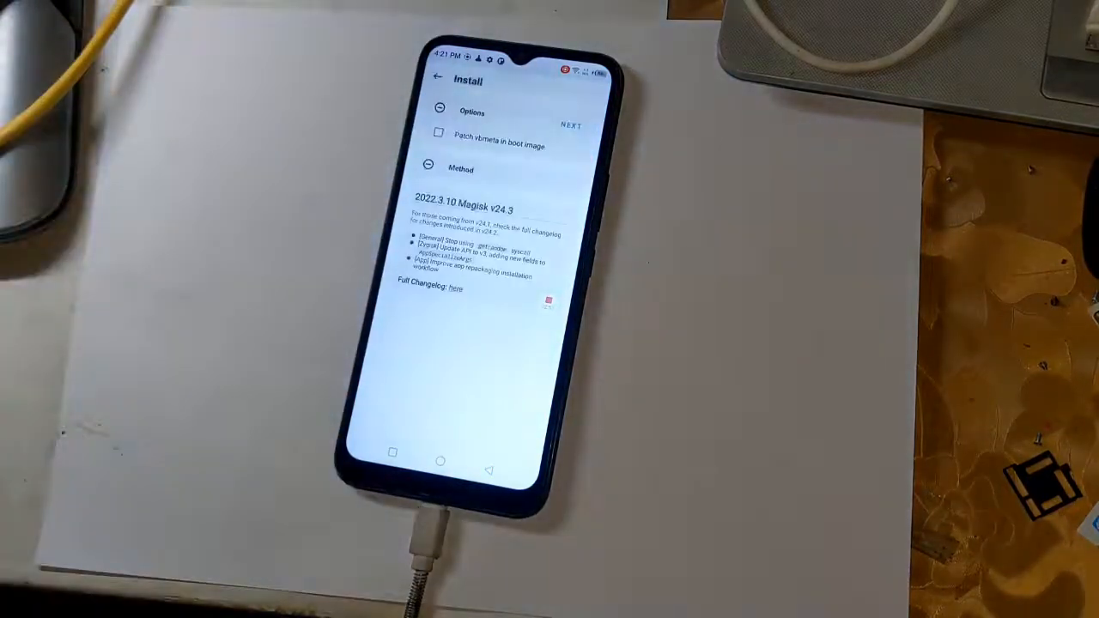
left_click(438, 134)
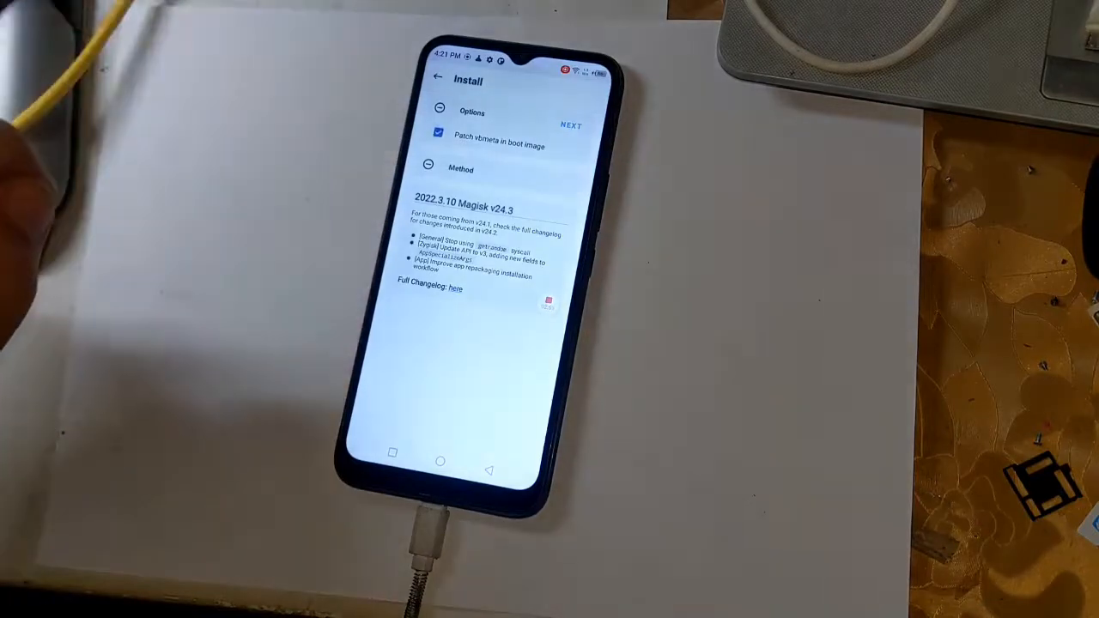
left_click(439, 112)
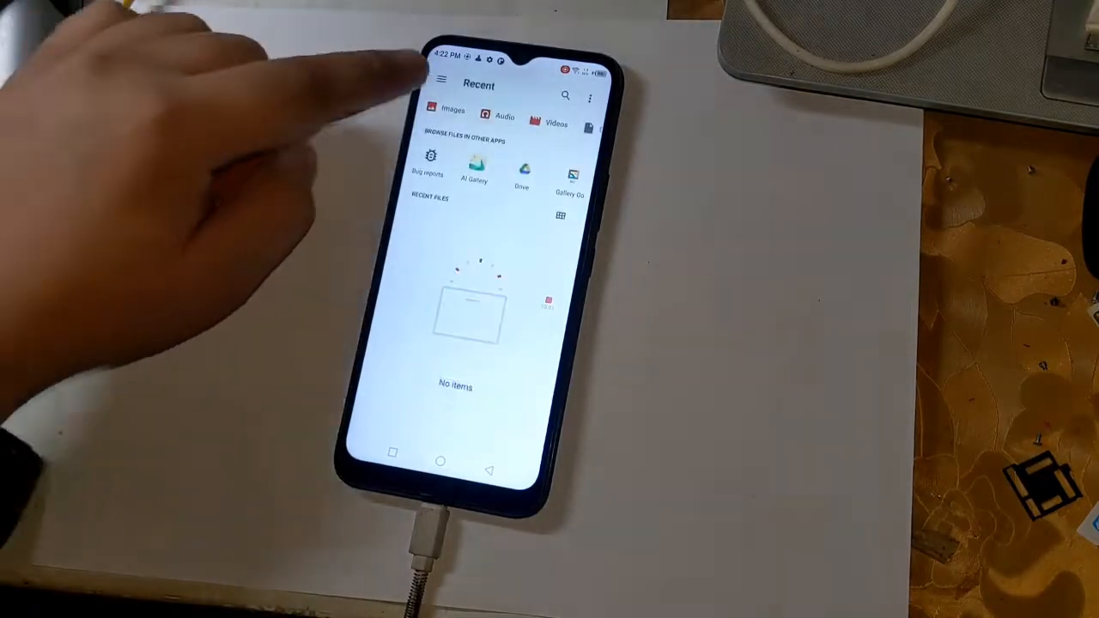
Pick the boot image from internal storage's Boot & Vbmeta folder and start patching.
left_click(443, 80)
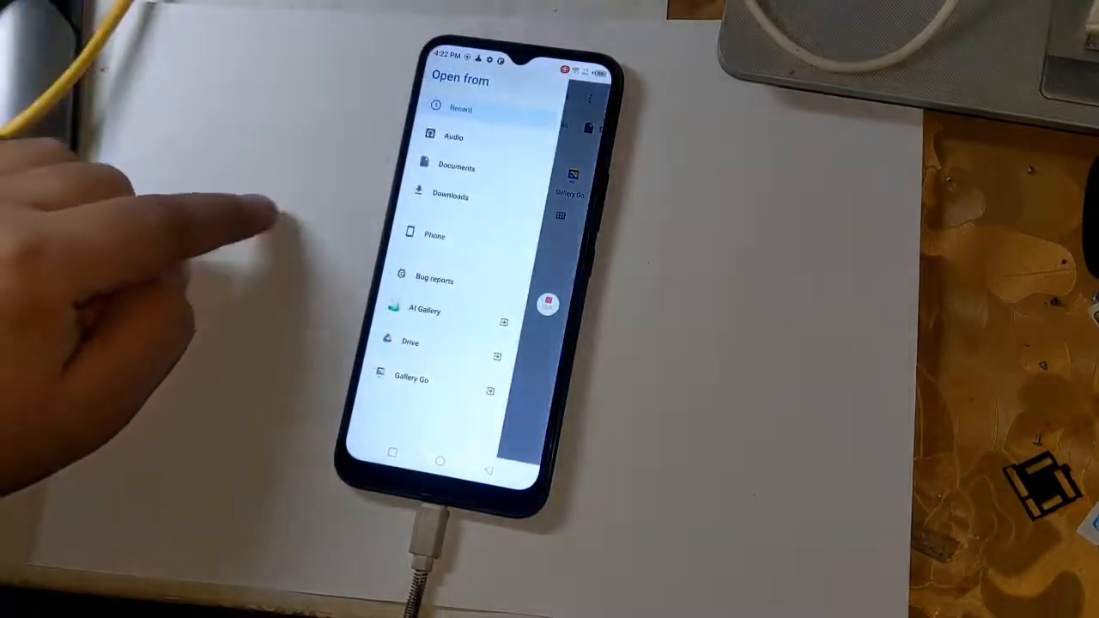
left_click(434, 236)
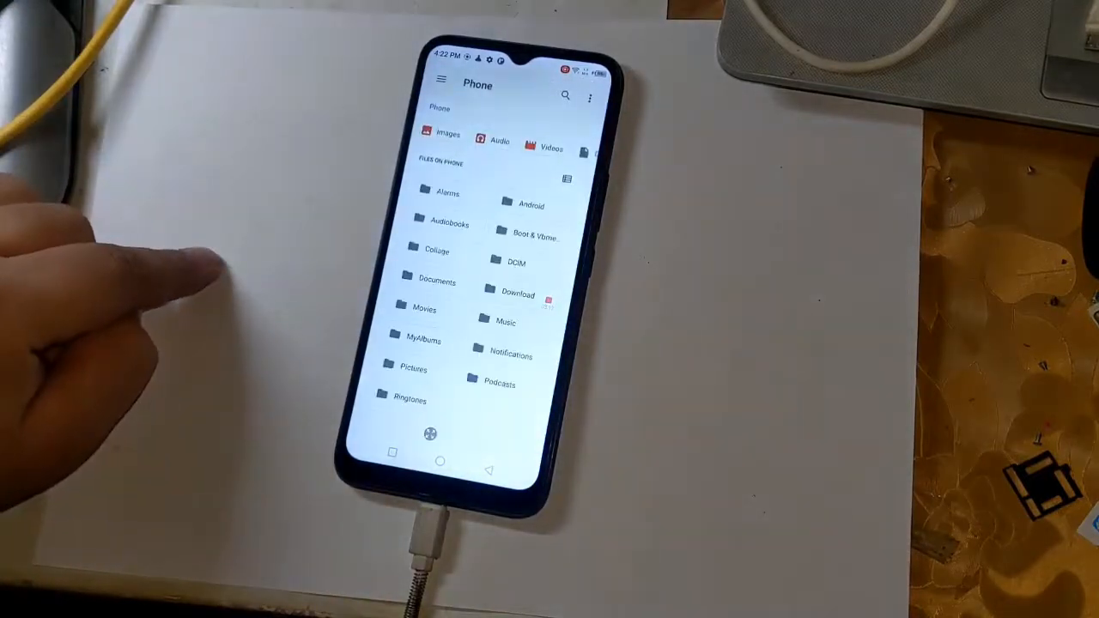
scroll("down", 3)
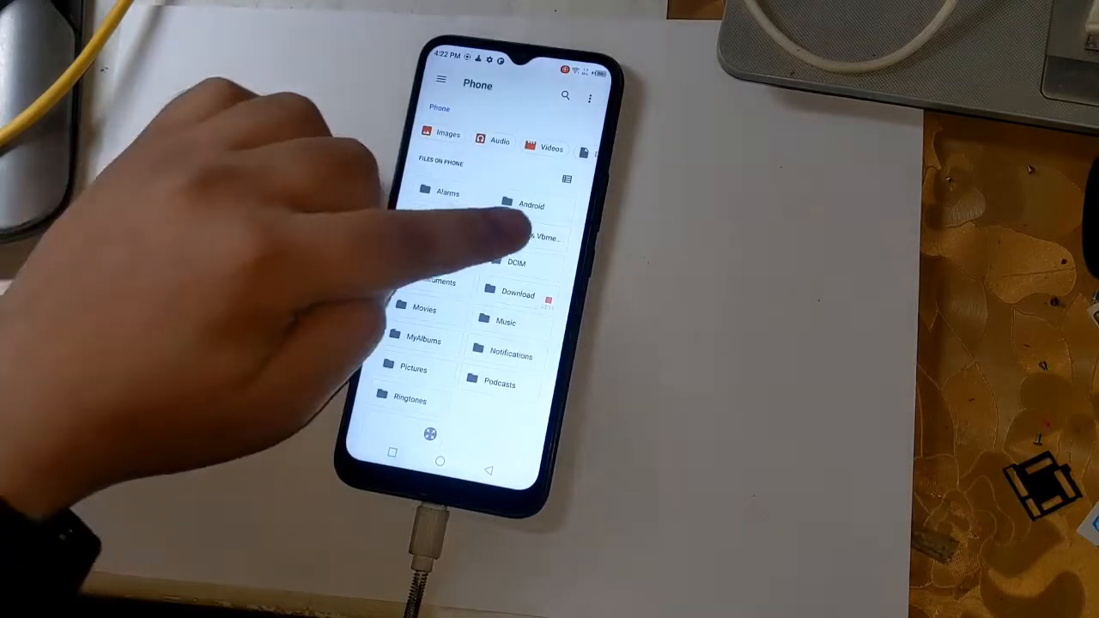
left_click(533, 239)
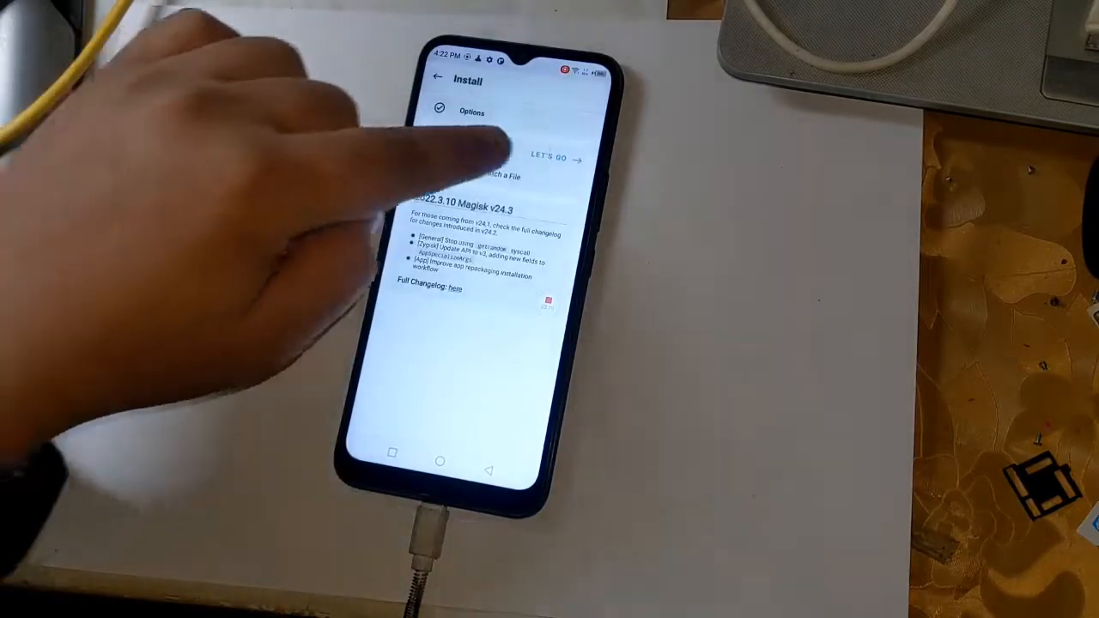
left_click(554, 157)
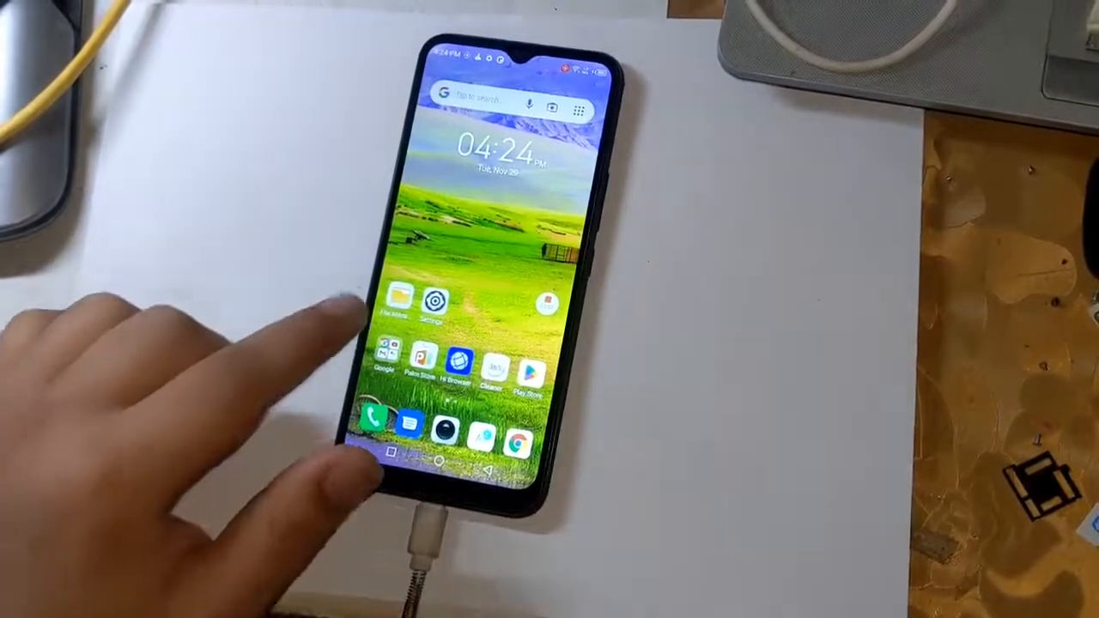
Browse the phone's internal storage to the Download folder in File Manager.
left_click(398, 302)
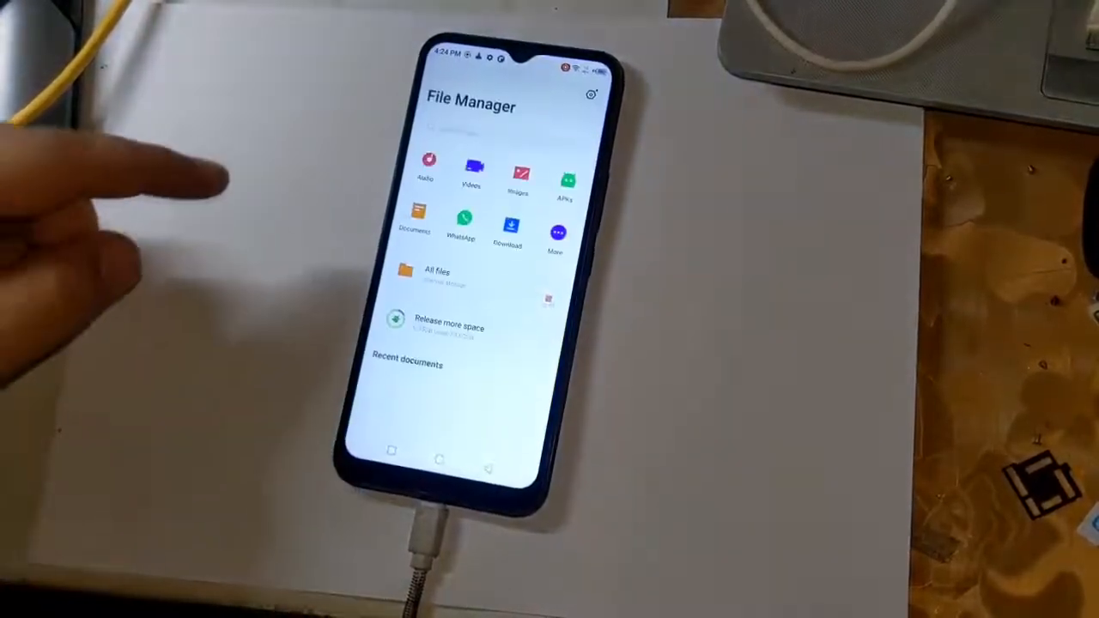
left_click(436, 277)
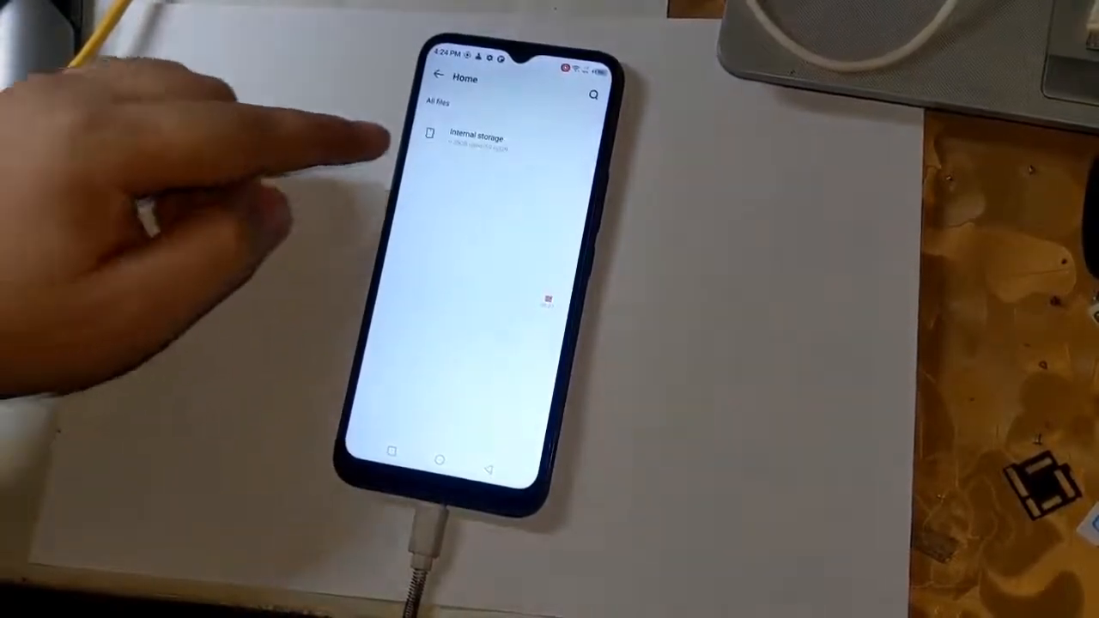
left_click(476, 137)
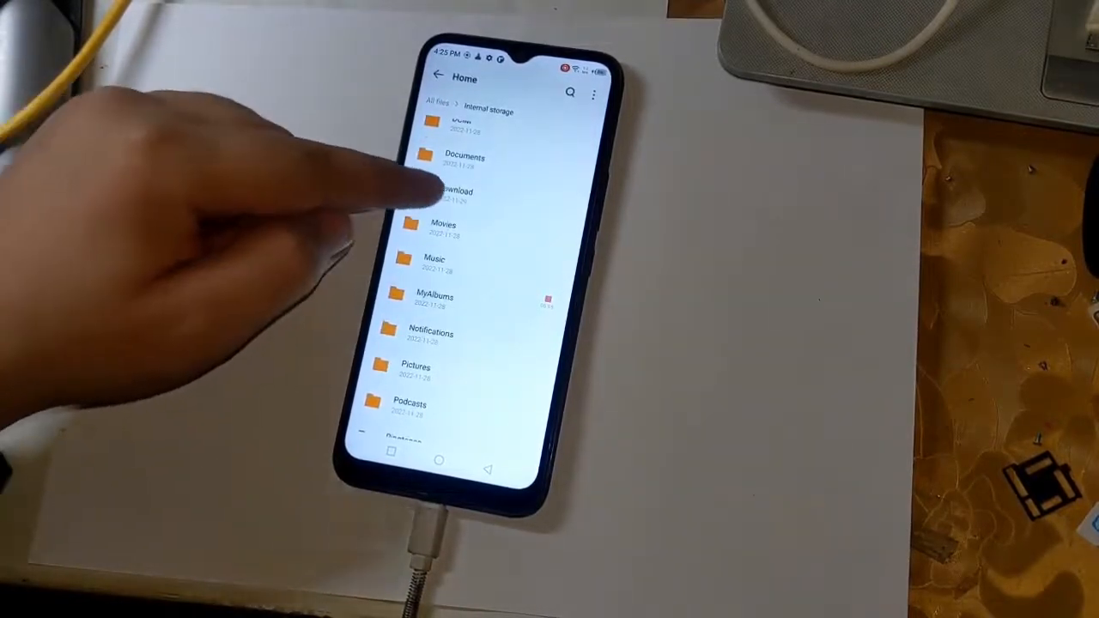
left_click(456, 192)
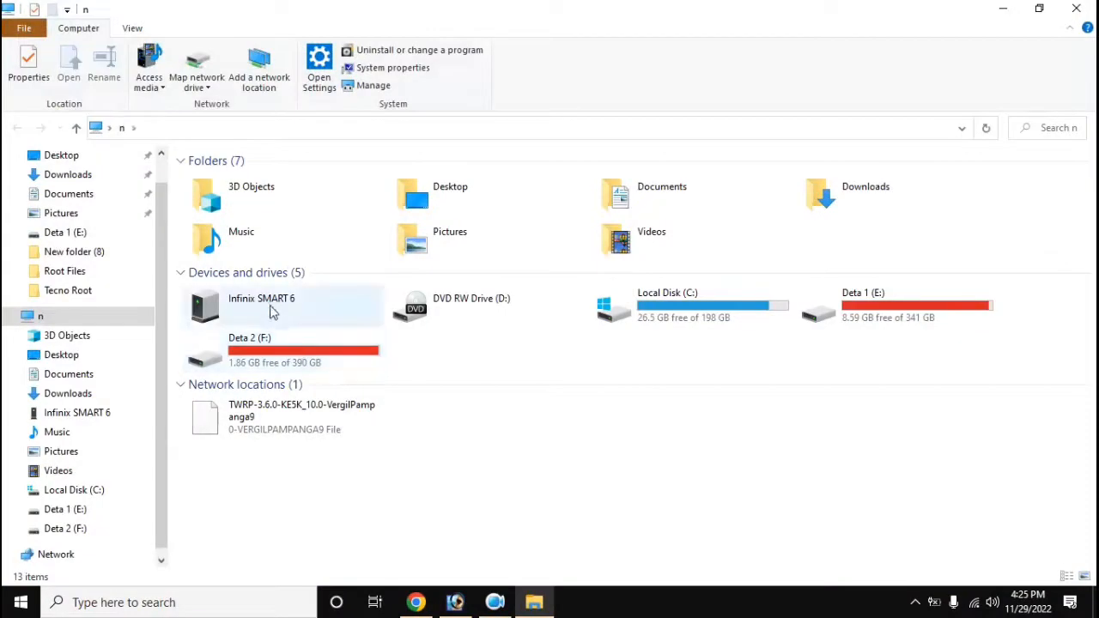
Copy the magisk_patched image from Infinix SMART 6's Download folder to the desktop.
double_click(261, 298)
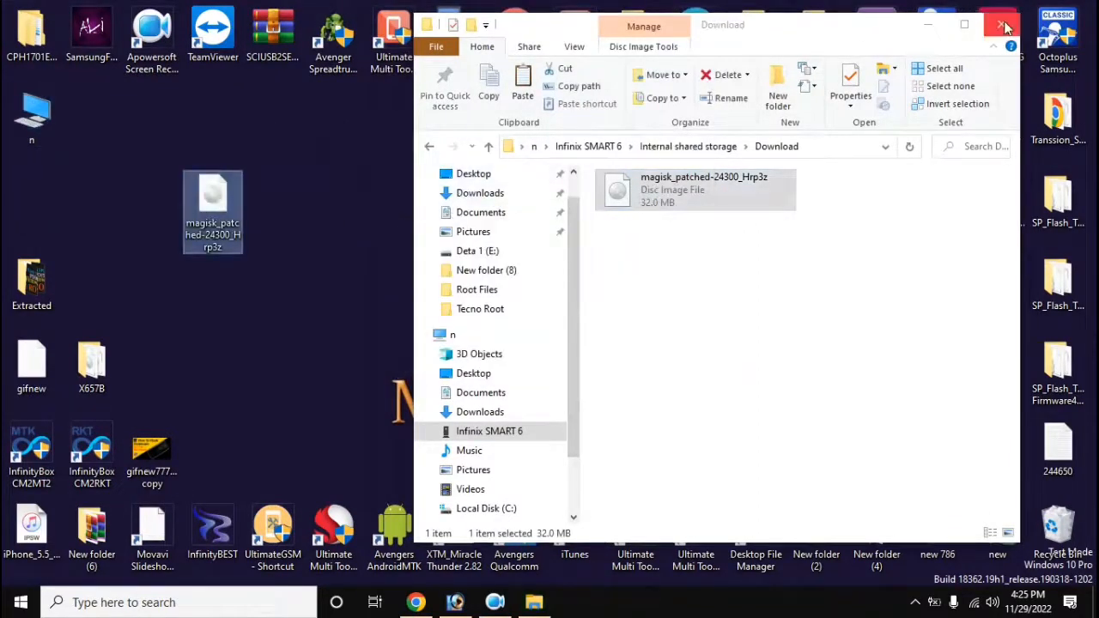
left_click(1003, 24)
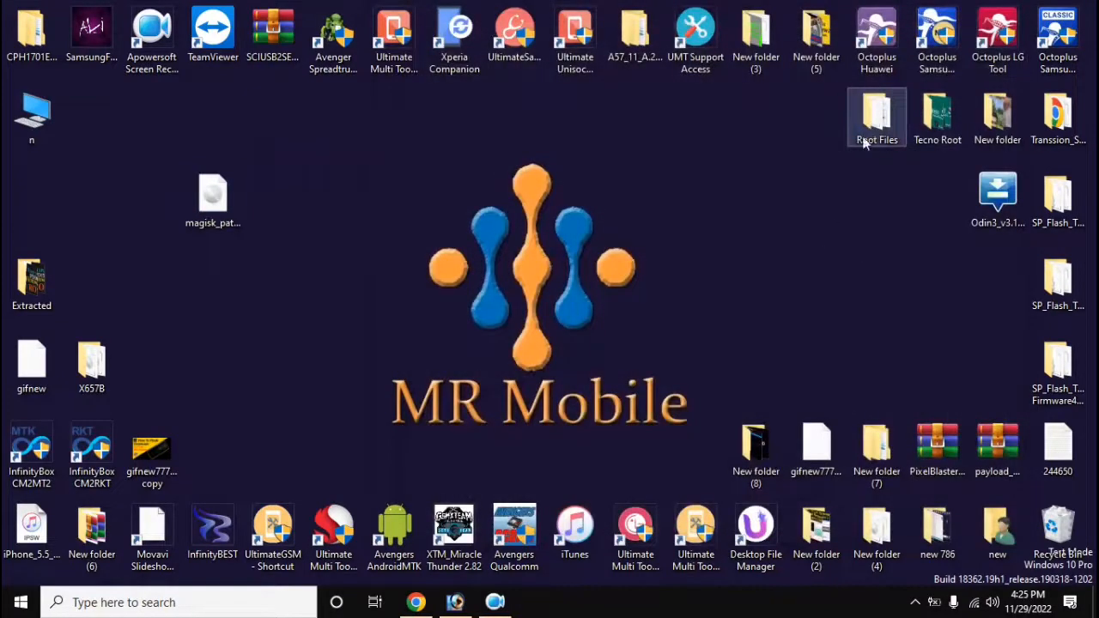
Copy vbmeta from Root Files > Boot & Vbmeta, then open Minimal_ADB_Fastboot_v1.4.3.
double_click(876, 117)
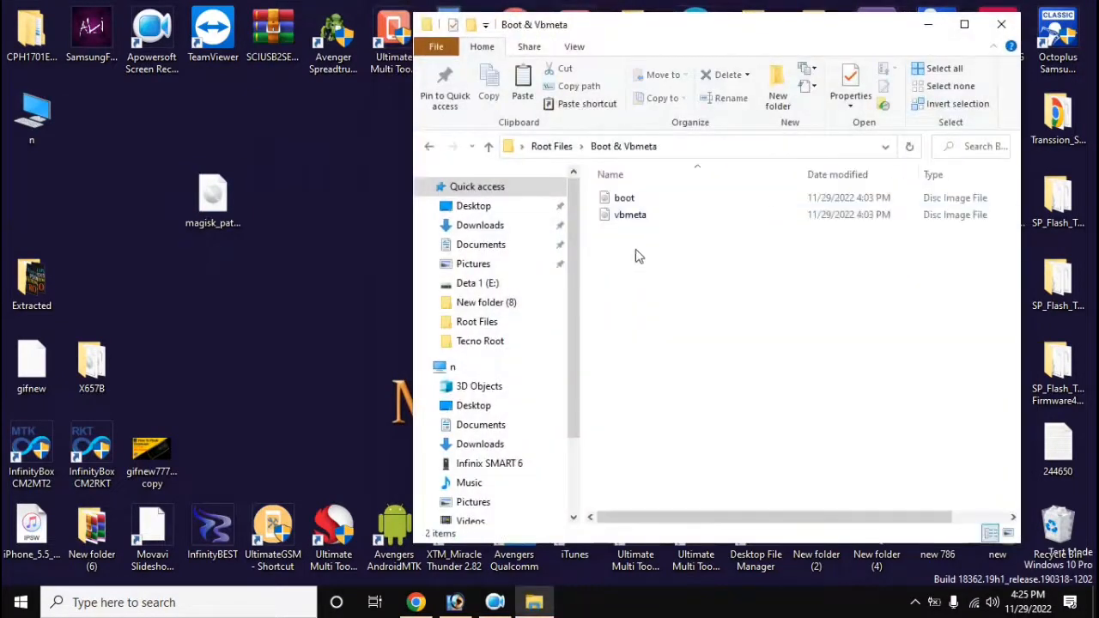
left_click(630, 215)
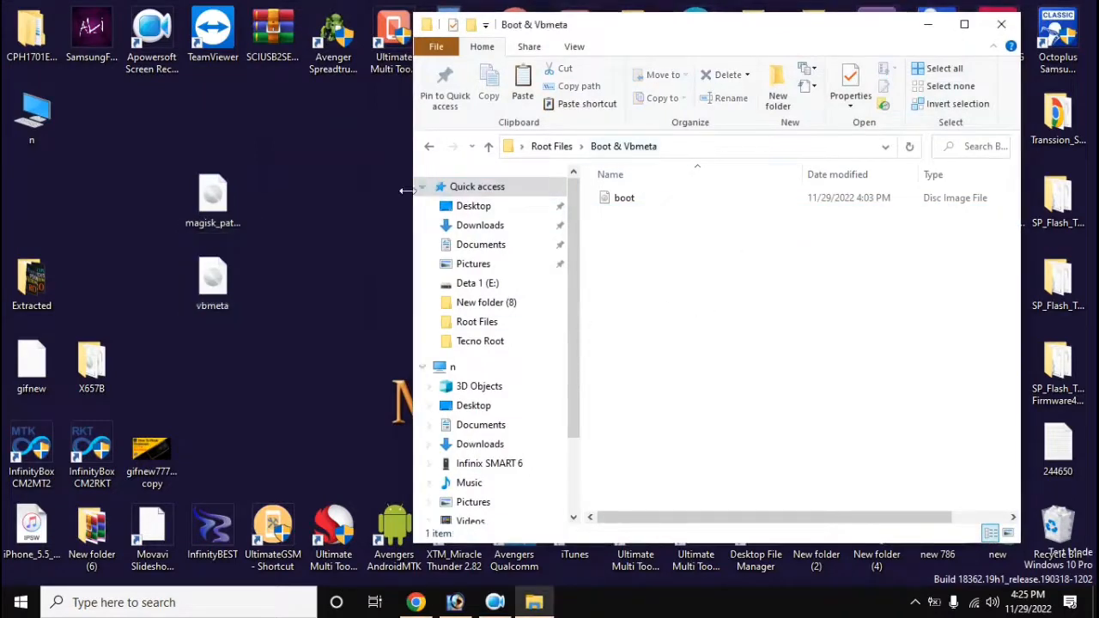
left_click(429, 146)
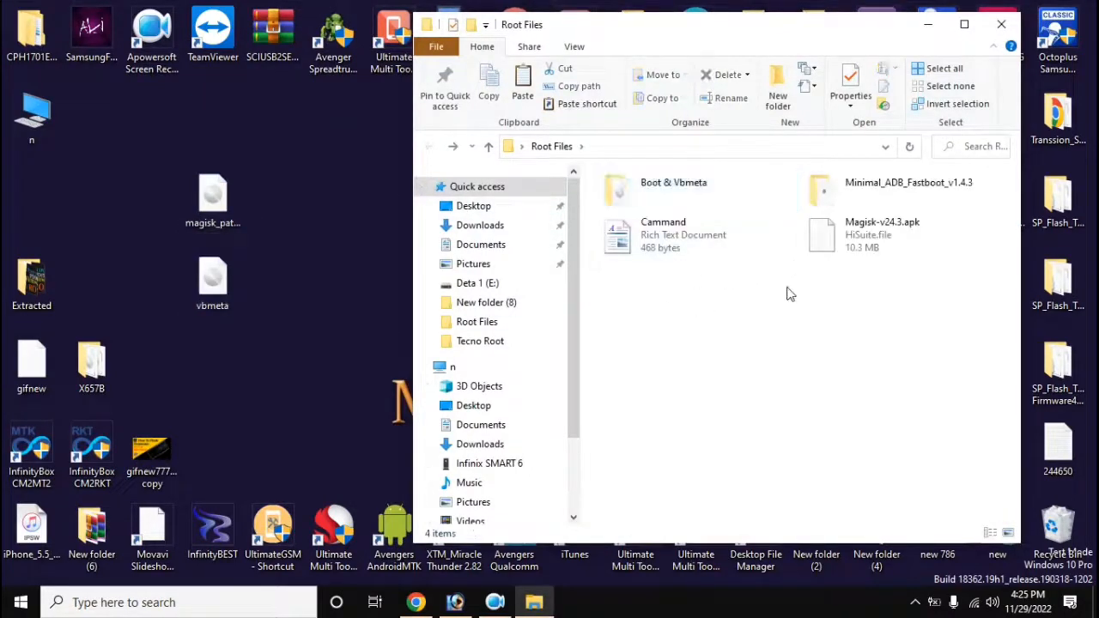
double_click(908, 182)
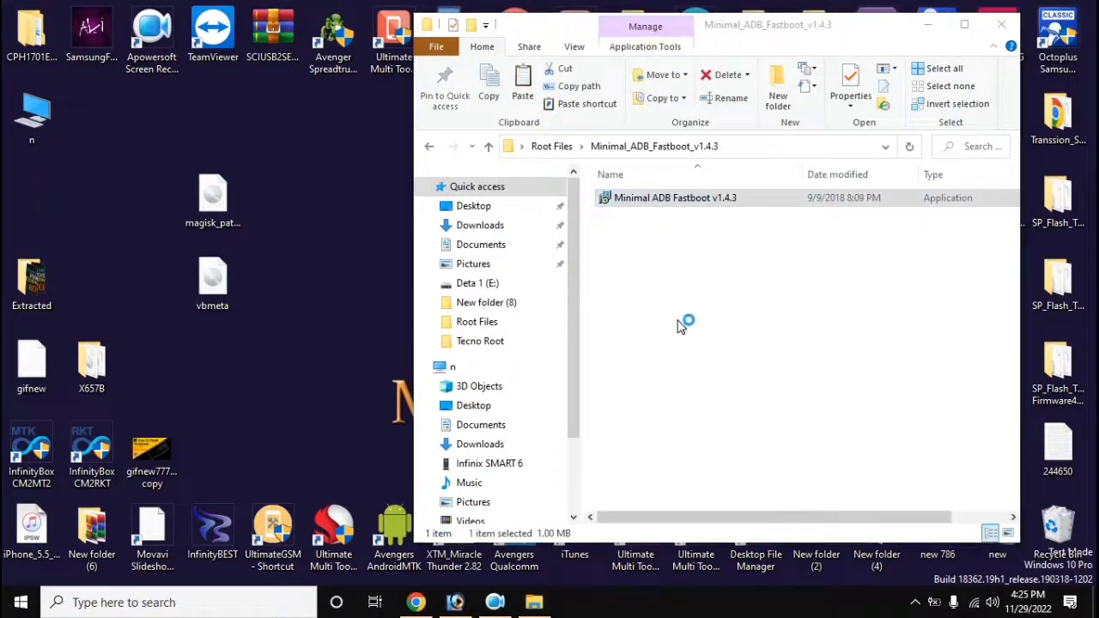
Install Minimal ADB and Fastboot with a desktop icon, without launching it afterwards.
double_click(675, 197)
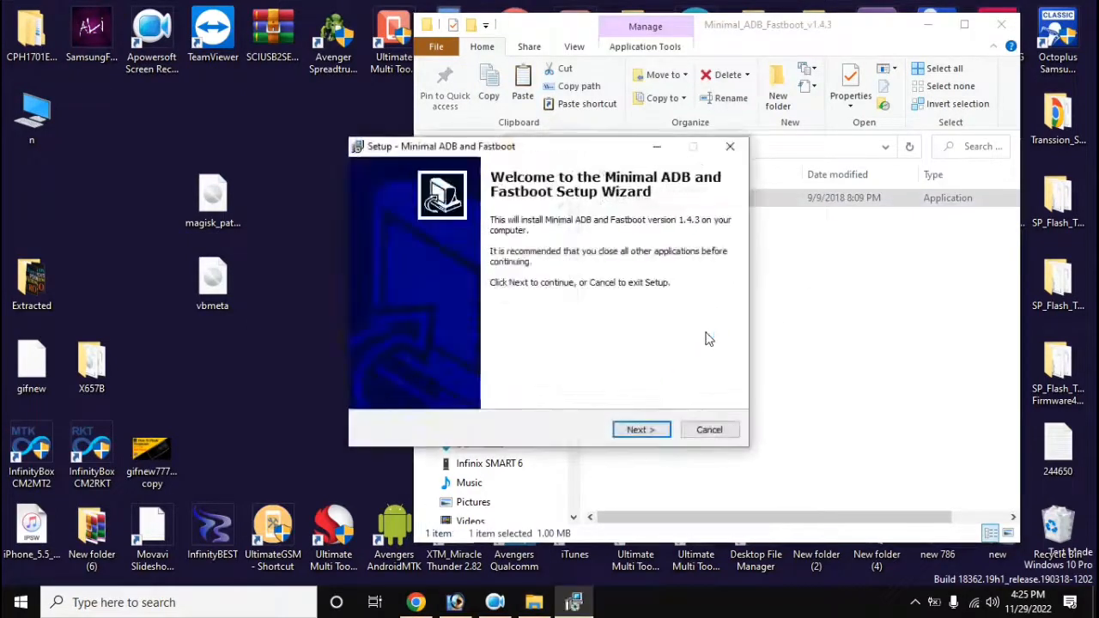
left_click(640, 429)
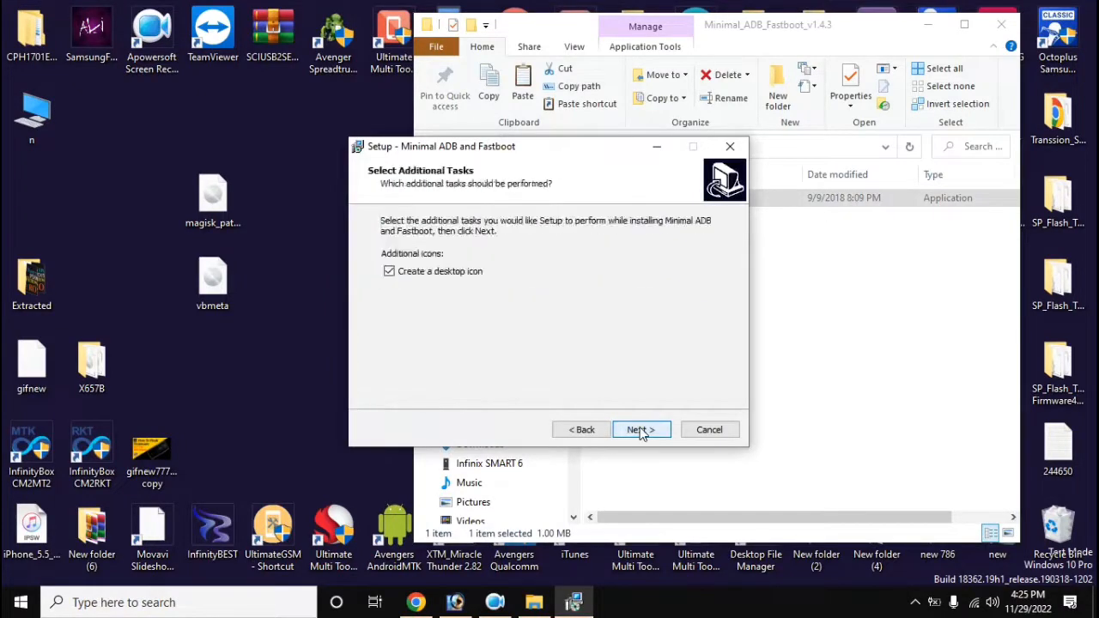
left_click(640, 430)
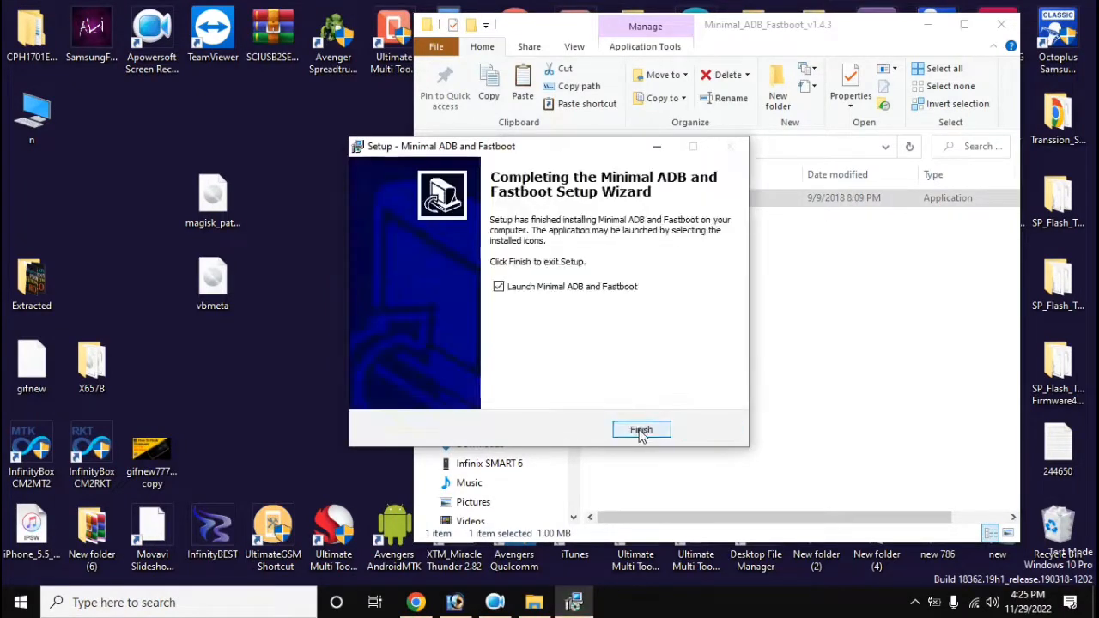
left_click(498, 286)
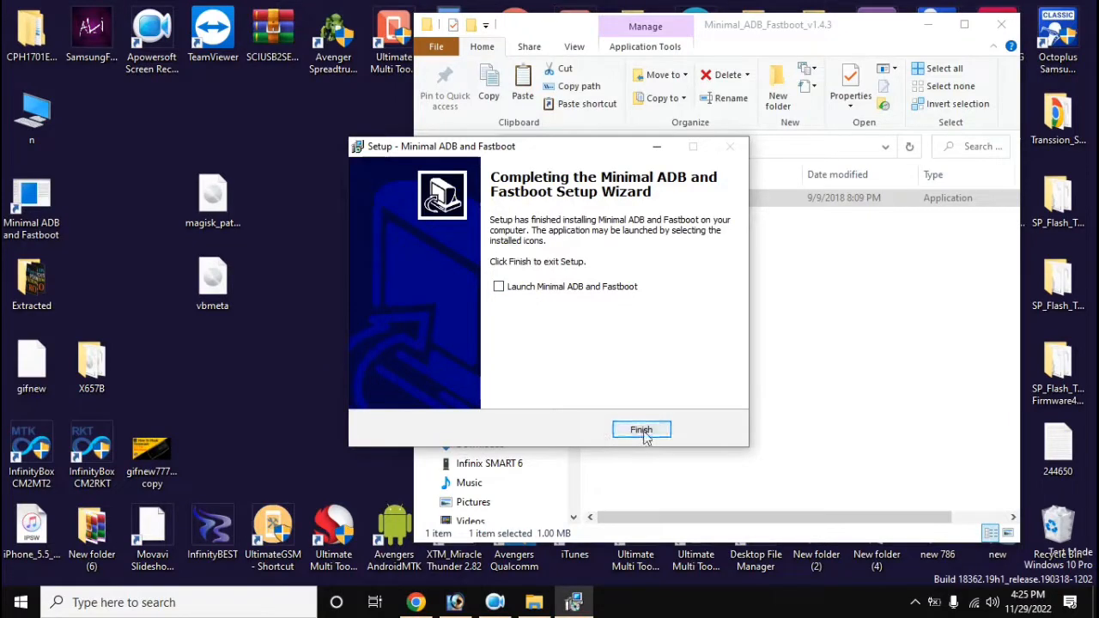
left_click(640, 429)
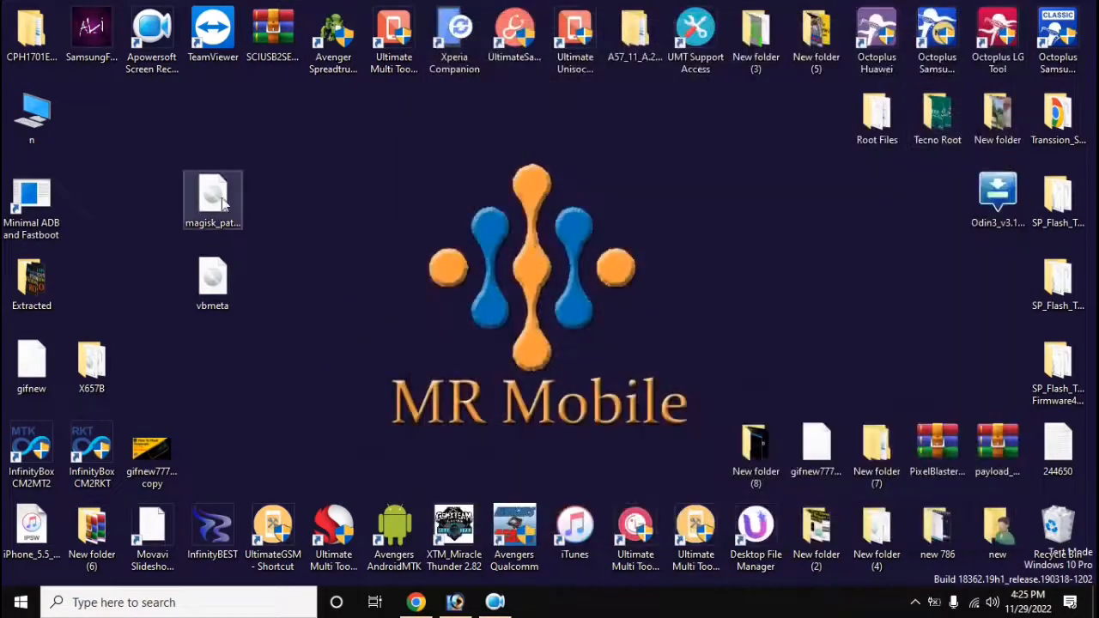
Rename the magisk_patched image to 'boot'.
right_click(212, 199)
type("boot")
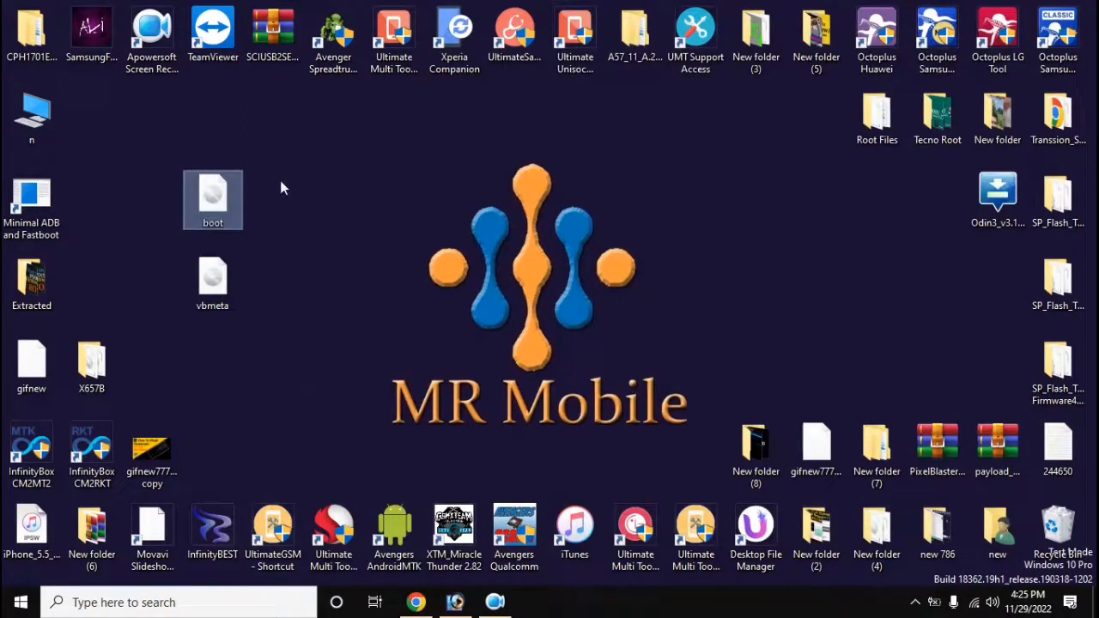
left_click(212, 280)
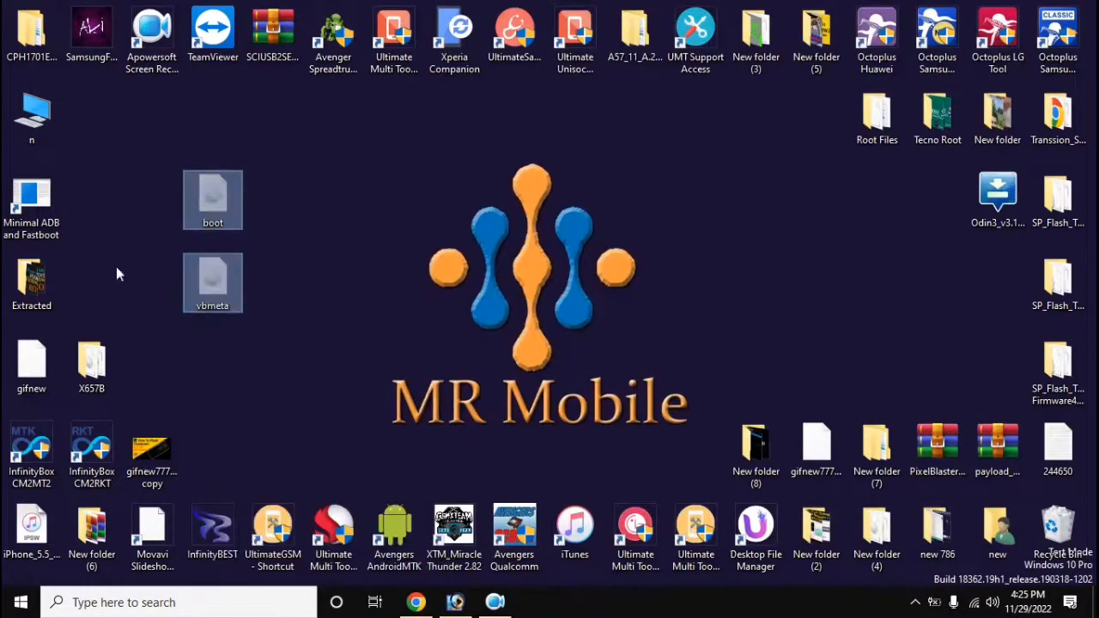
Move boot and vbmeta into the Minimal ADB and Fastboot install folder.
right_click(31, 198)
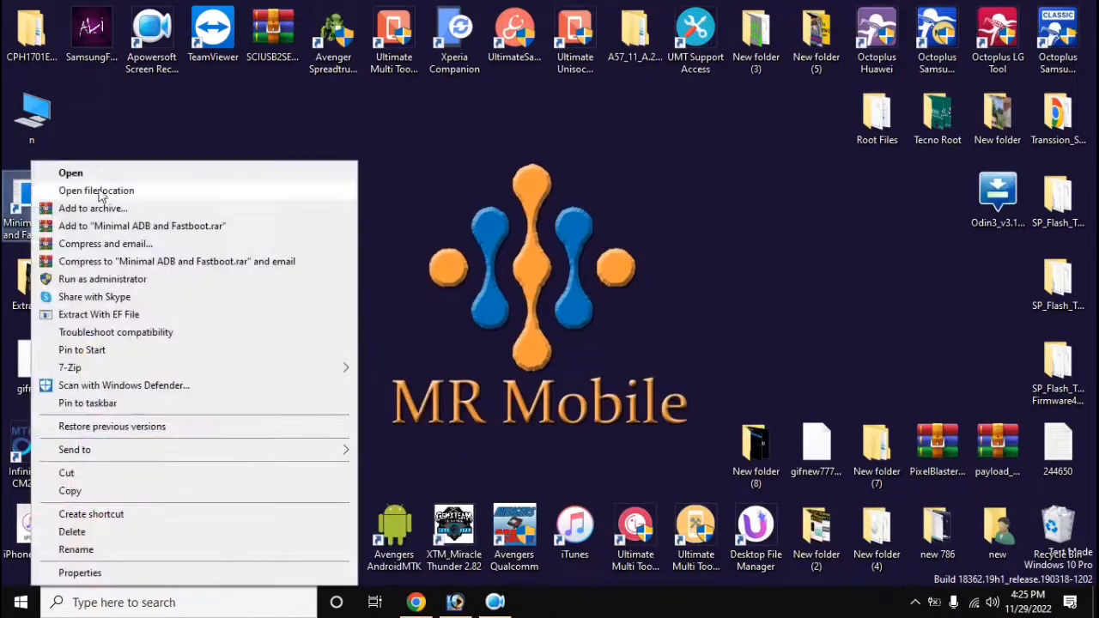
left_click(96, 190)
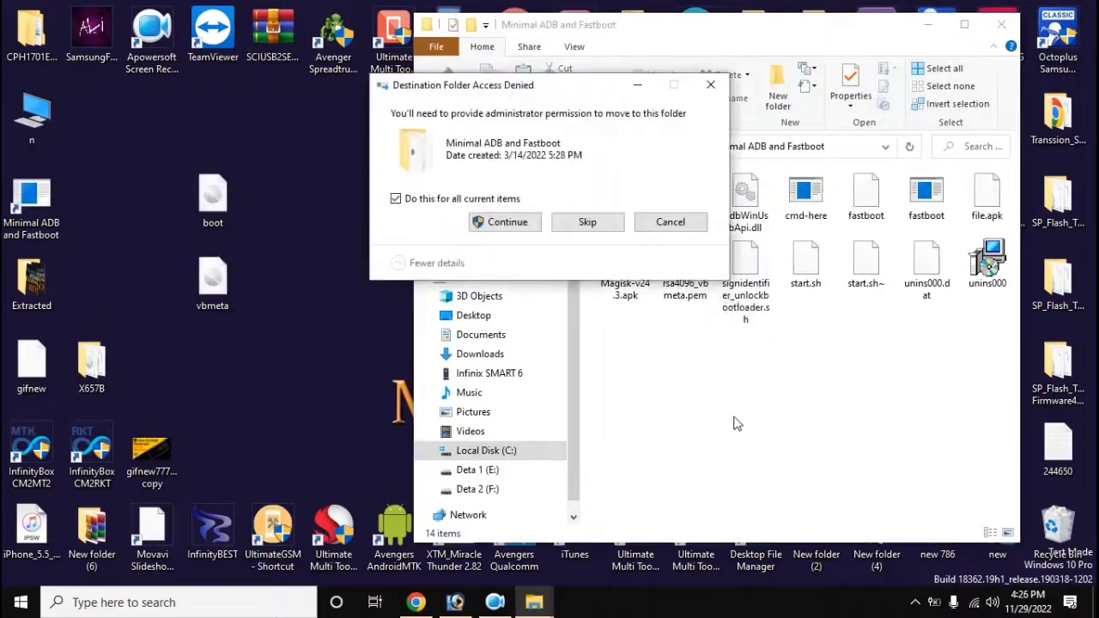
left_click(507, 221)
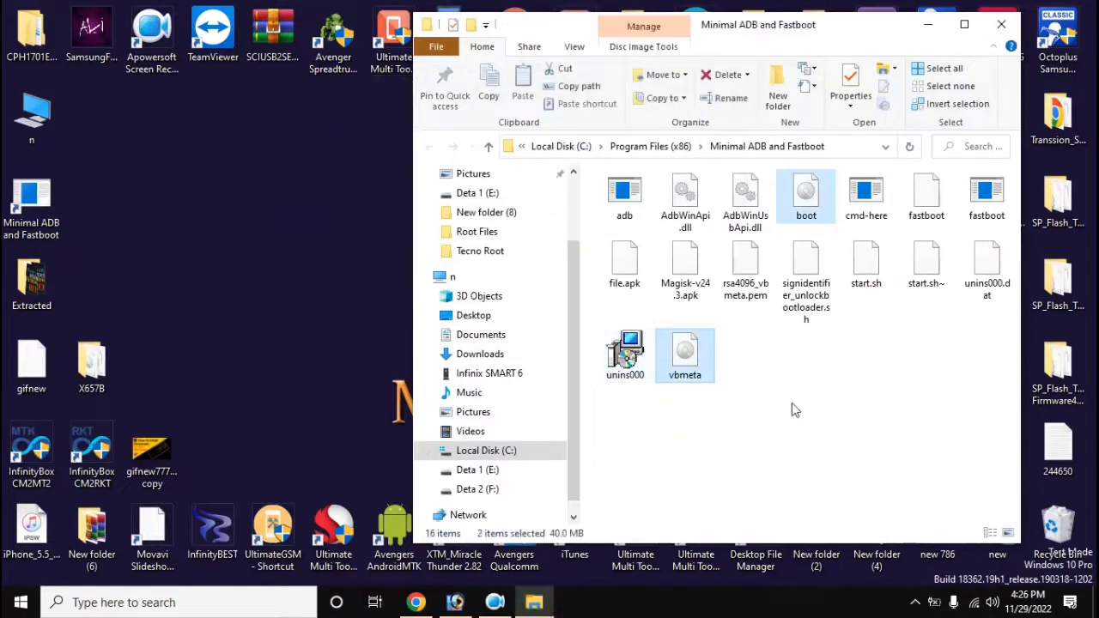
mouse_move(822, 396)
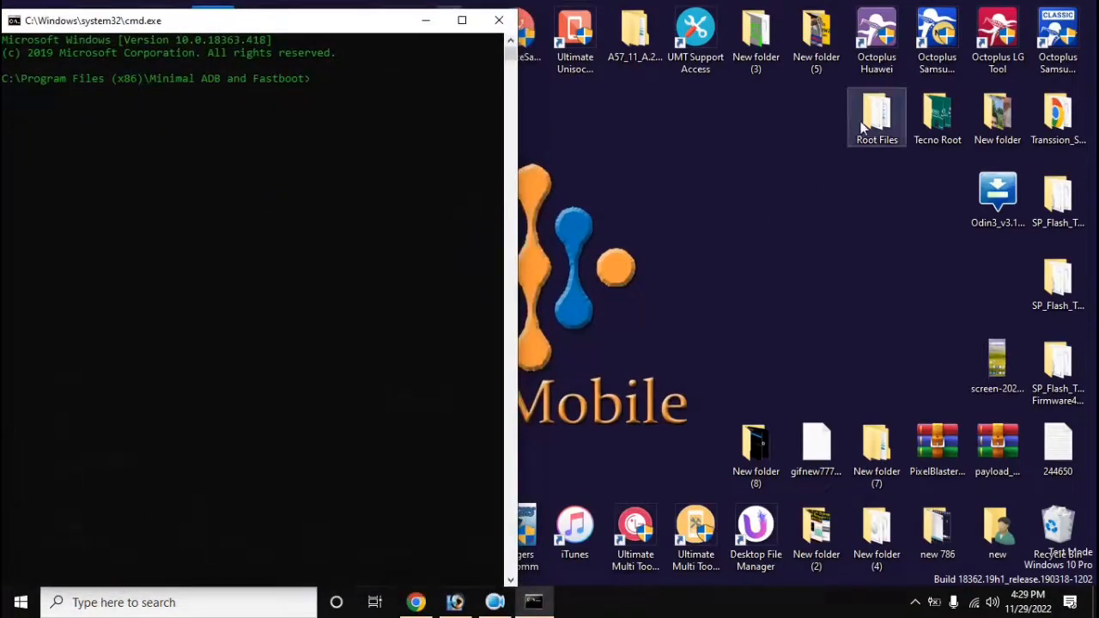
Open the Cammand list from Root Files and run 'adb reboot recovery' in cmd.
double_click(877, 116)
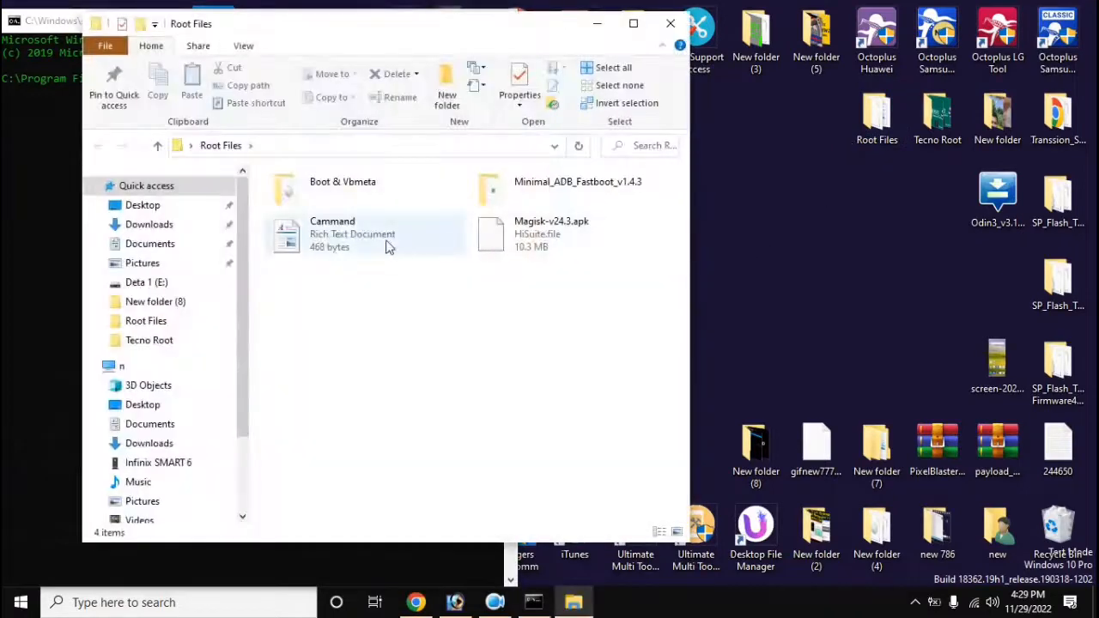
double_click(332, 234)
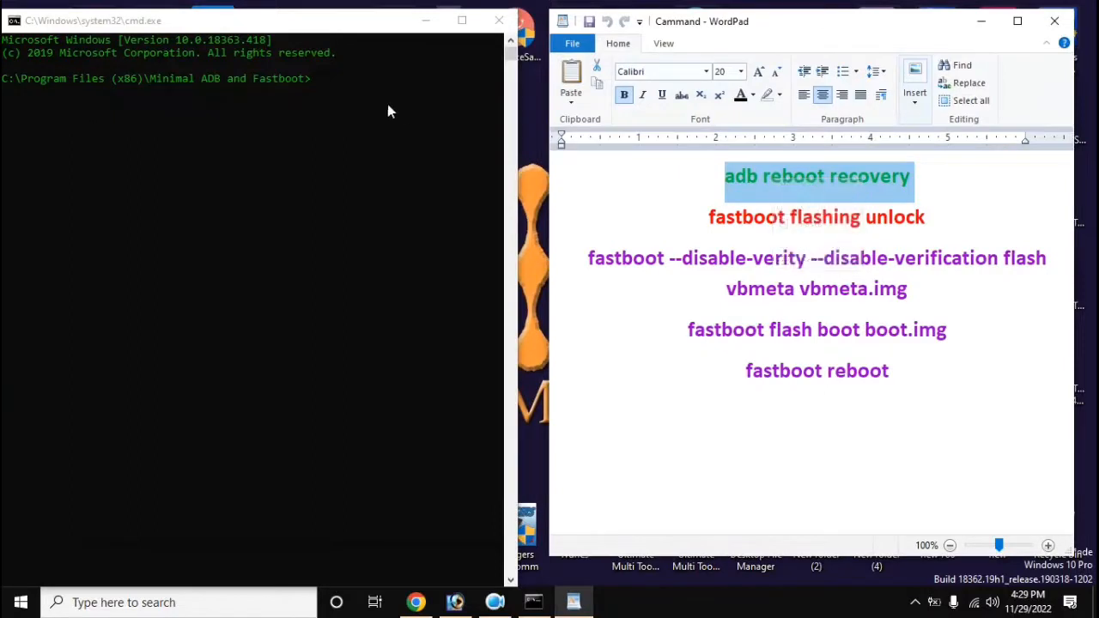
type("adb reboot recovery")
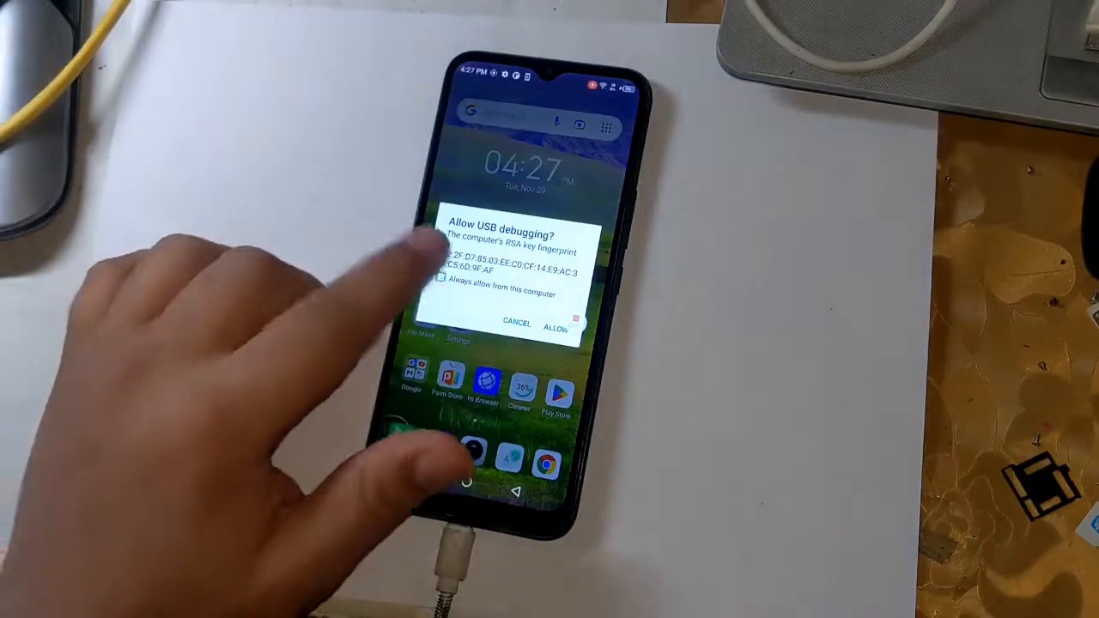
Allow USB debugging from this computer on the phone prompt.
left_click(560, 325)
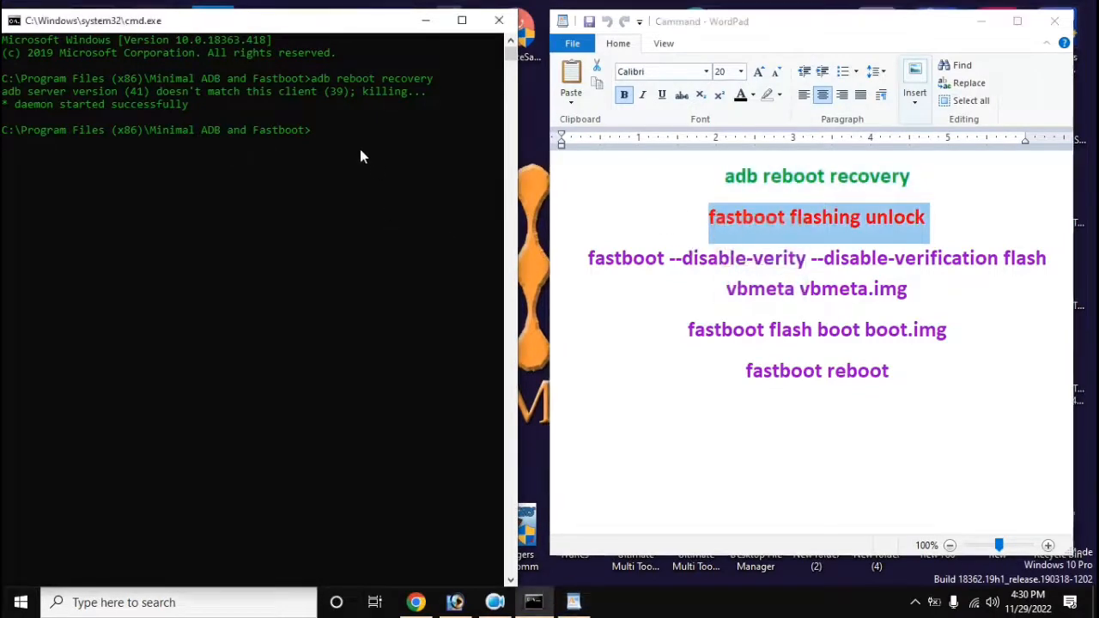
Run fastboot flashing unlock, then paste in the reboot command.
type("fastboot flashing unlock")
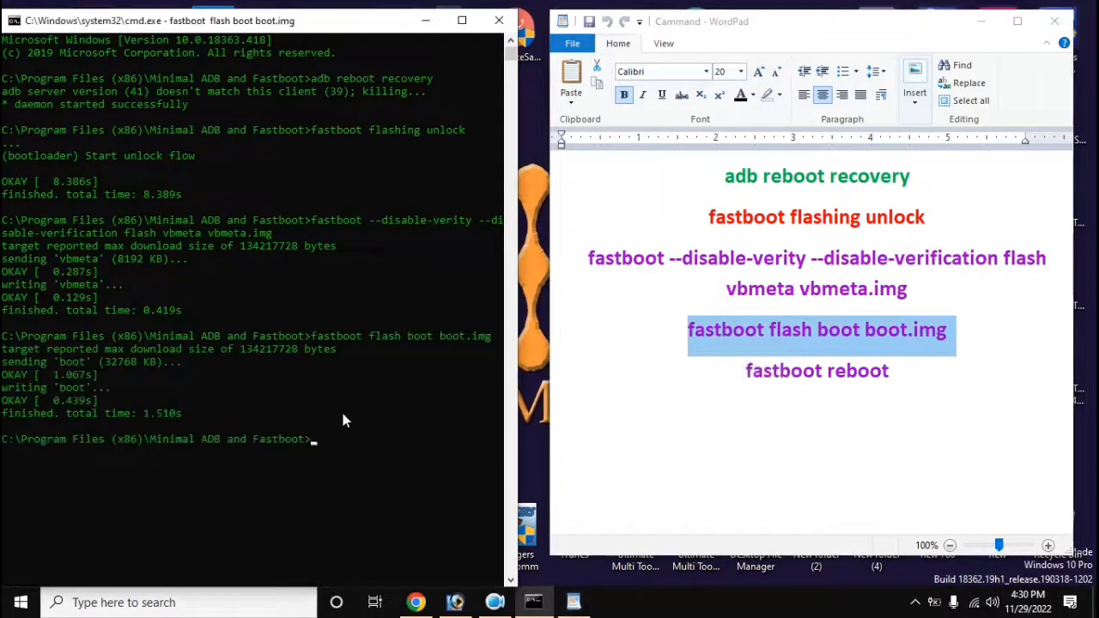
right_click(817, 370)
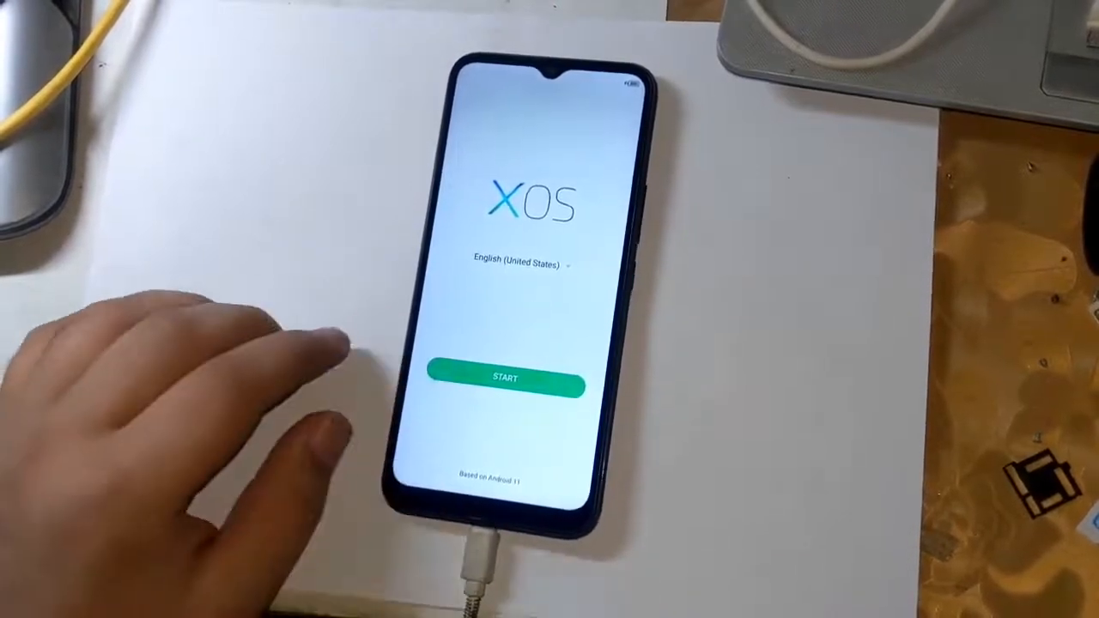
Tap START on the XOS welcome screen to begin device setup.
left_click(505, 381)
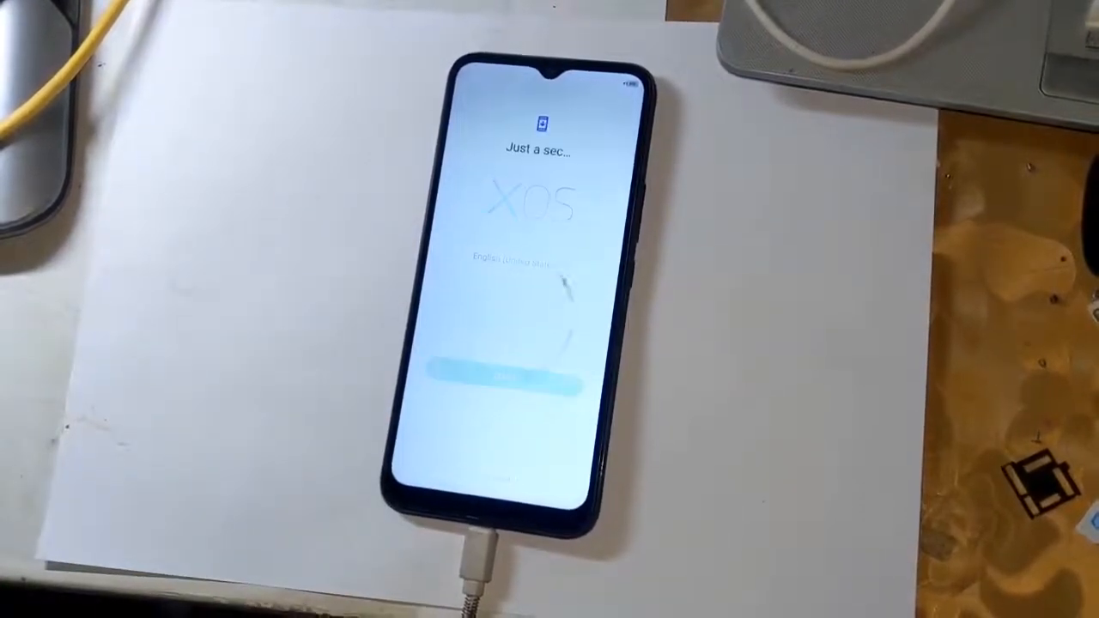